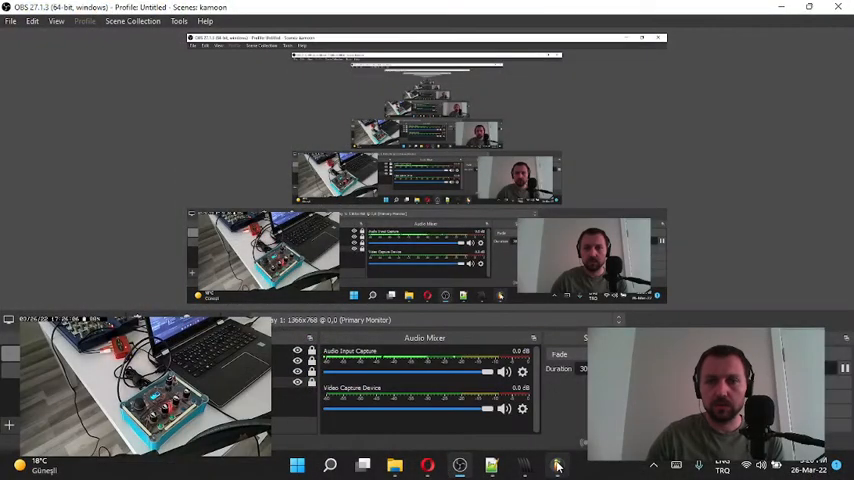
Bring up Remote control settings for a mixer track control via Link to controller.
{"action": "left_click", "coordinate": [556, 464]}
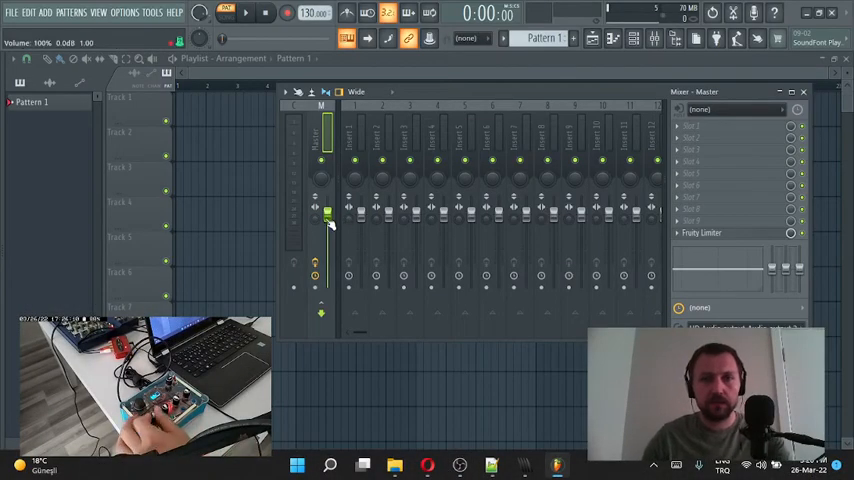
{"action": "right_click", "coordinate": [328, 216]}
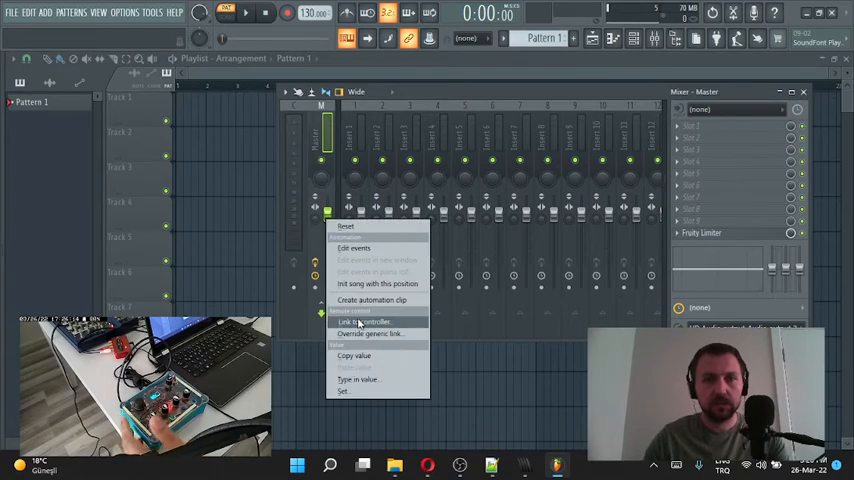
{"action": "left_click", "coordinate": [368, 320]}
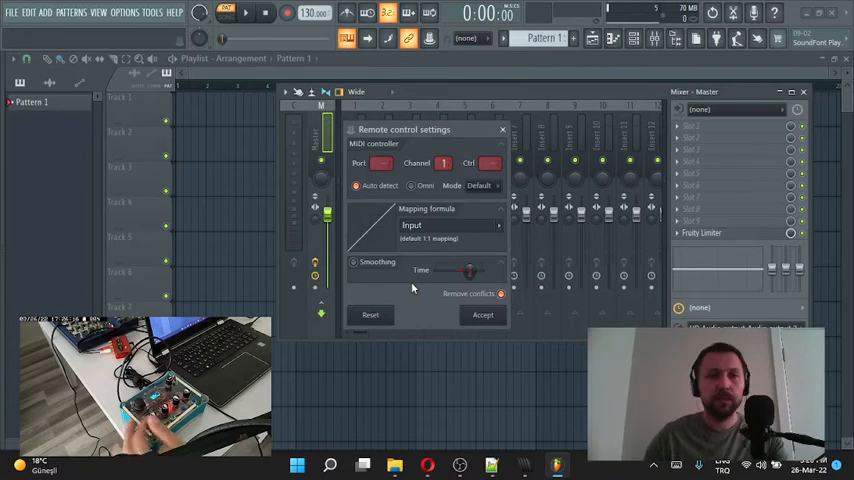
{"action": "left_click", "coordinate": [482, 316]}
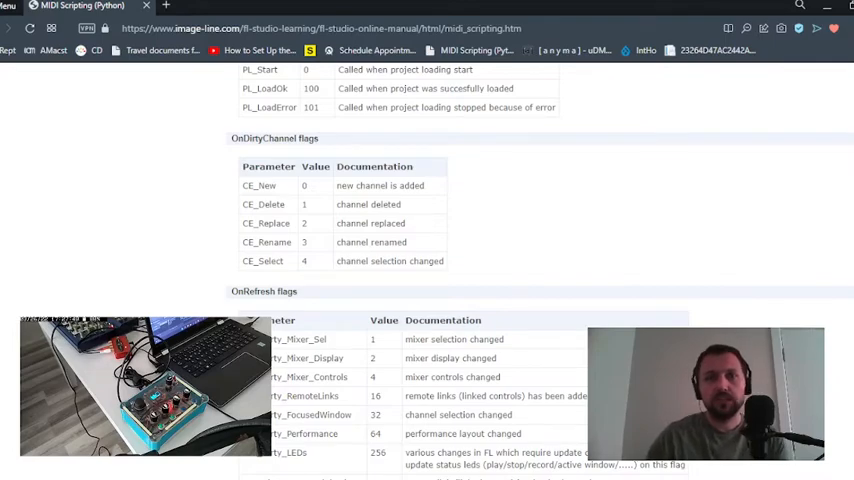
Scroll the MIDI scripting manual down to 'The basics of working with Script Files'.
{"action": "scroll", "scroll_direction": "down", "scroll_amount": 3}
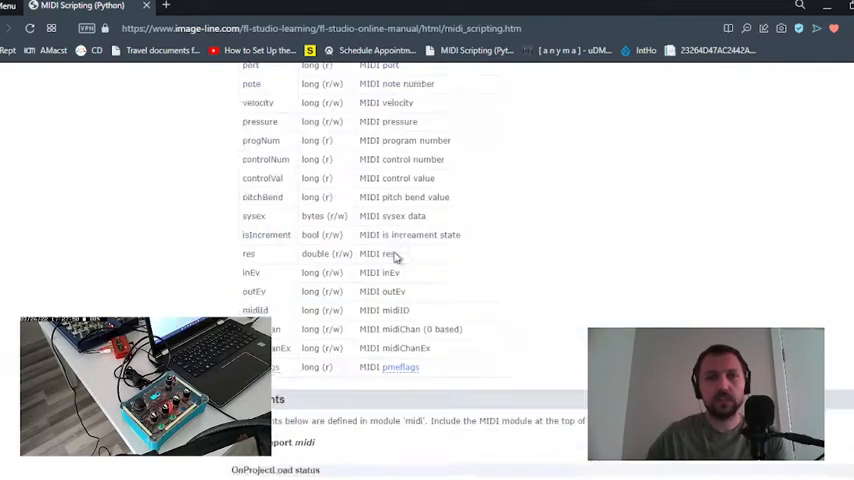
{"action": "scroll", "scroll_direction": "down", "scroll_amount": 3}
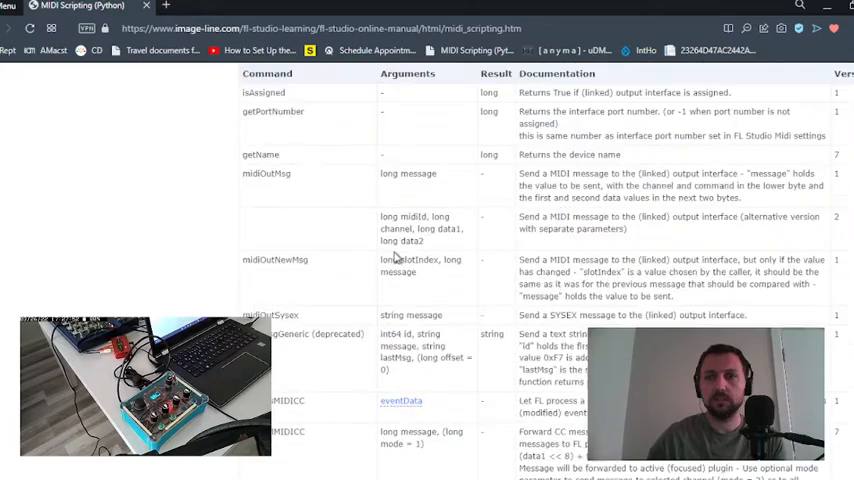
{"action": "scroll", "scroll_direction": "down", "scroll_amount": 3}
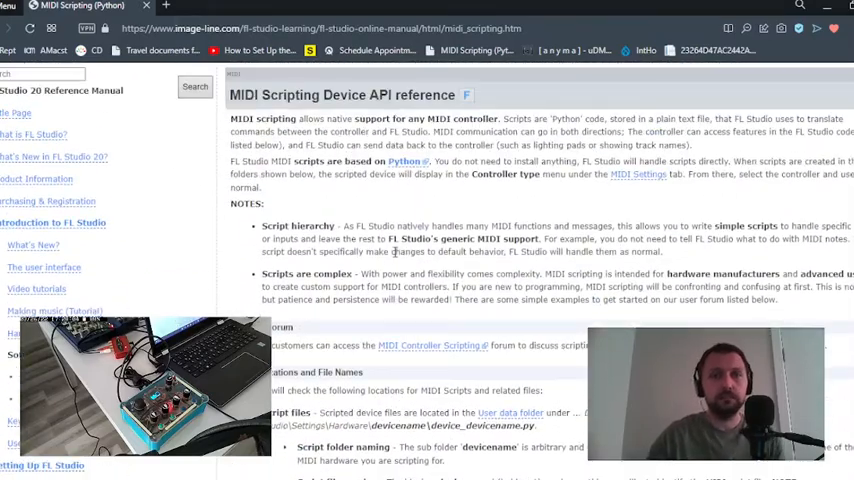
{"action": "scroll", "scroll_direction": "down", "scroll_amount": 3}
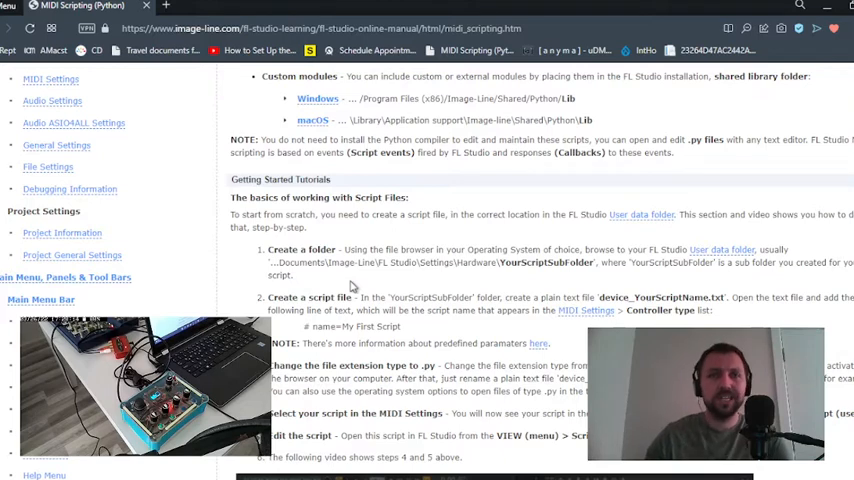
{"action": "mouse_move", "coordinate": [368, 284]}
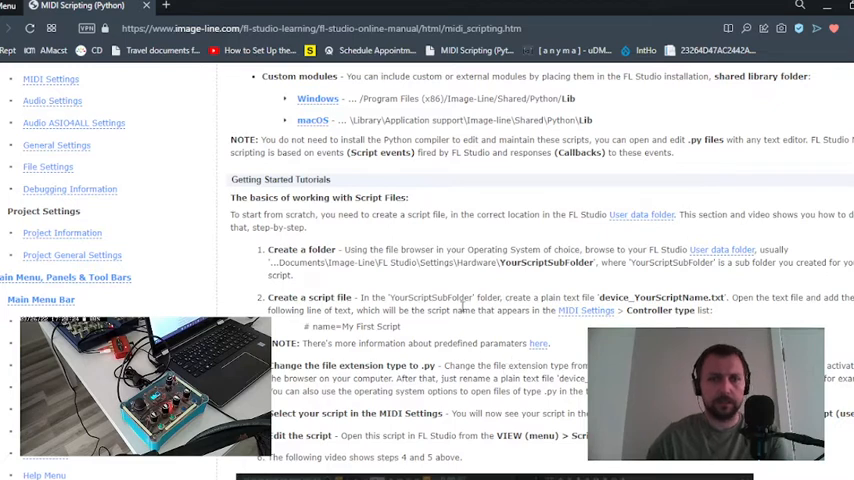
{"action": "mouse_move", "coordinate": [452, 328]}
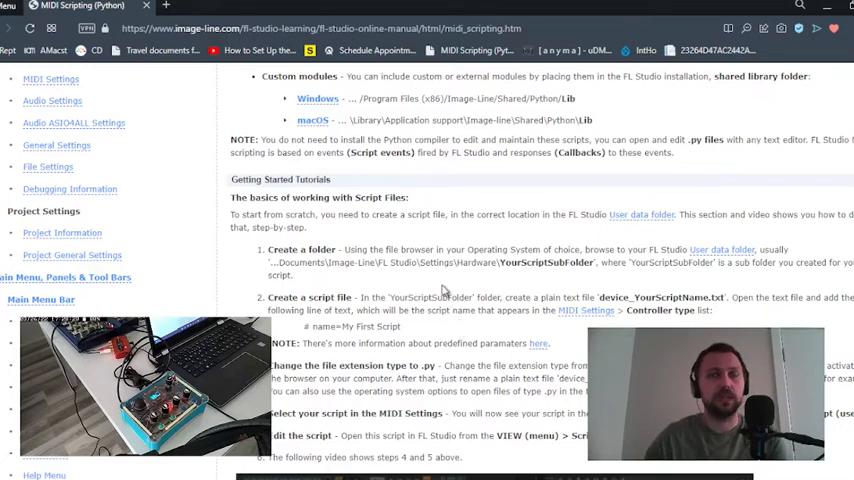
{"action": "mouse_move", "coordinate": [448, 284]}
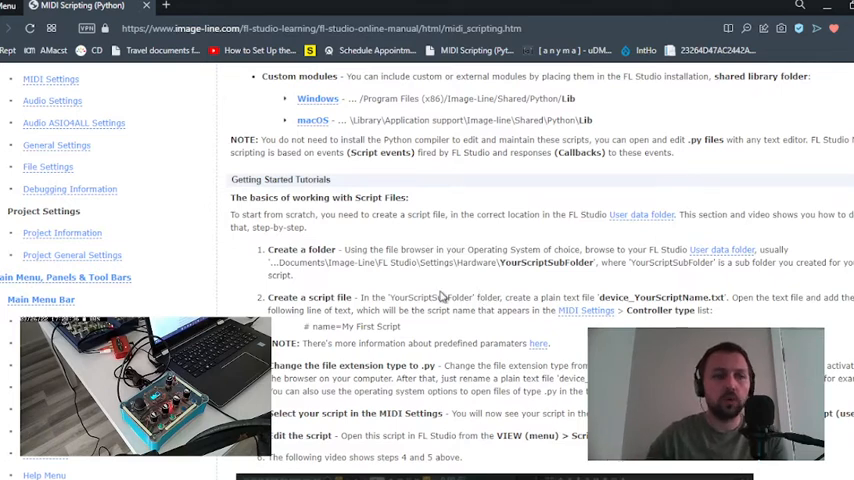
{"action": "mouse_move", "coordinate": [532, 464]}
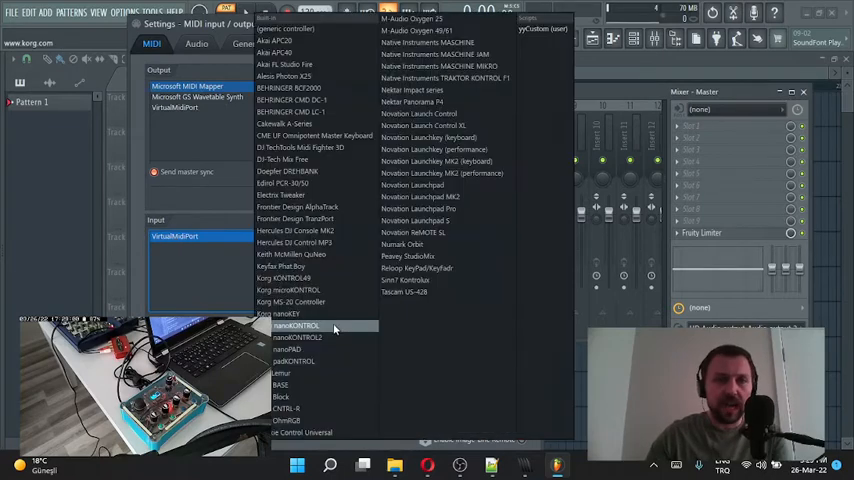
{"action": "mouse_move", "coordinate": [296, 360]}
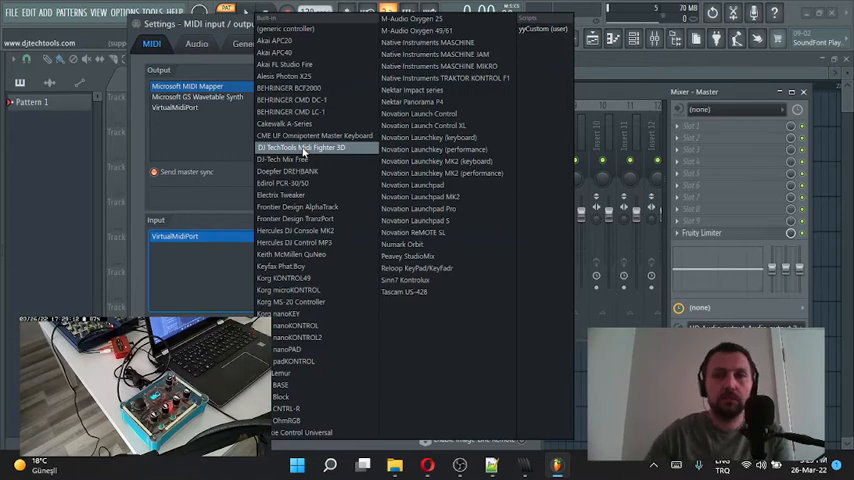
Choose a controller type for the MIDI input device and close MIDI Settings.
{"action": "left_click", "coordinate": [300, 148]}
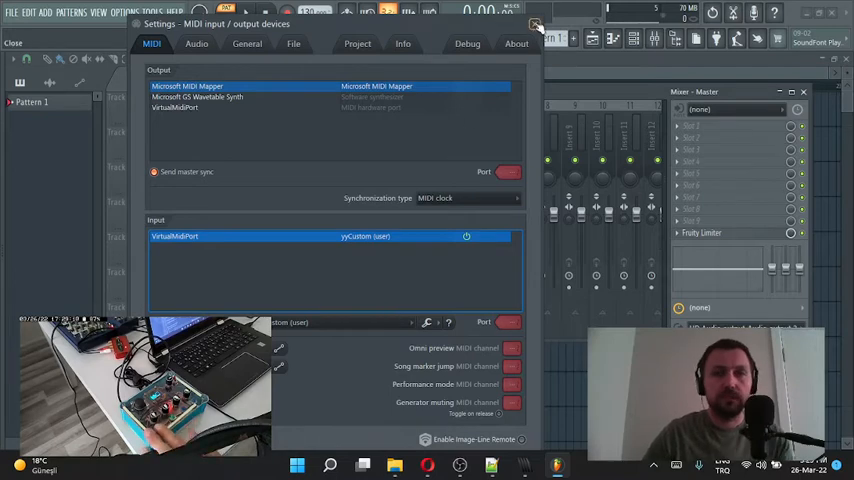
{"action": "left_click", "coordinate": [536, 24]}
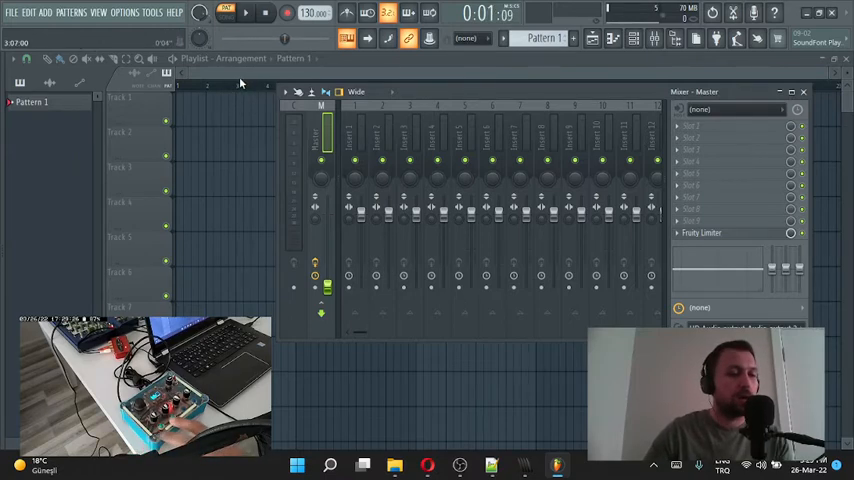
{"action": "left_click", "coordinate": [264, 12]}
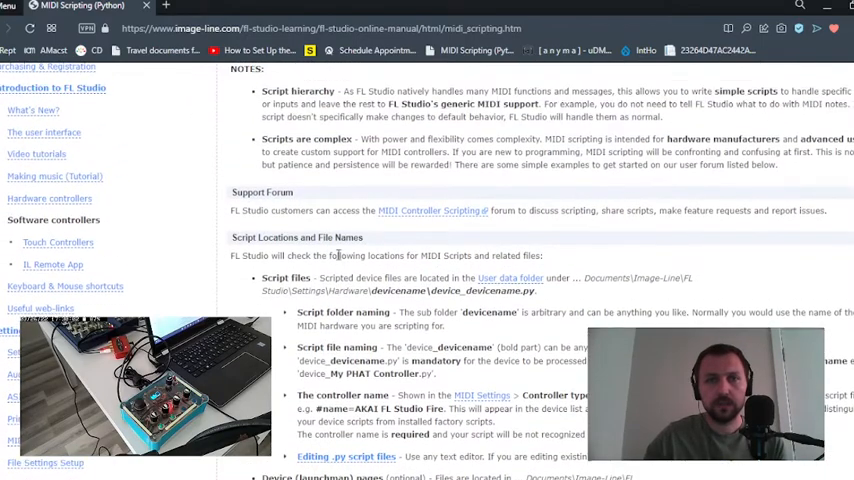
{"action": "scroll", "scroll_direction": "down", "scroll_amount": 3}
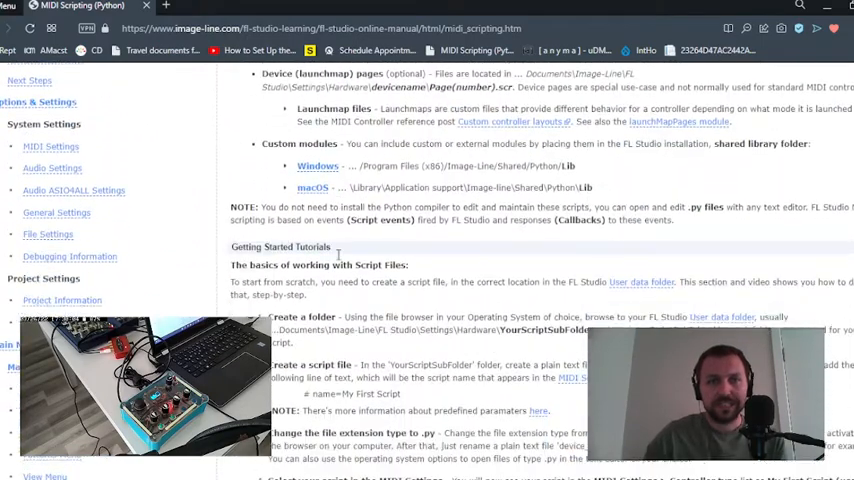
{"action": "scroll", "scroll_direction": "down", "scroll_amount": 3}
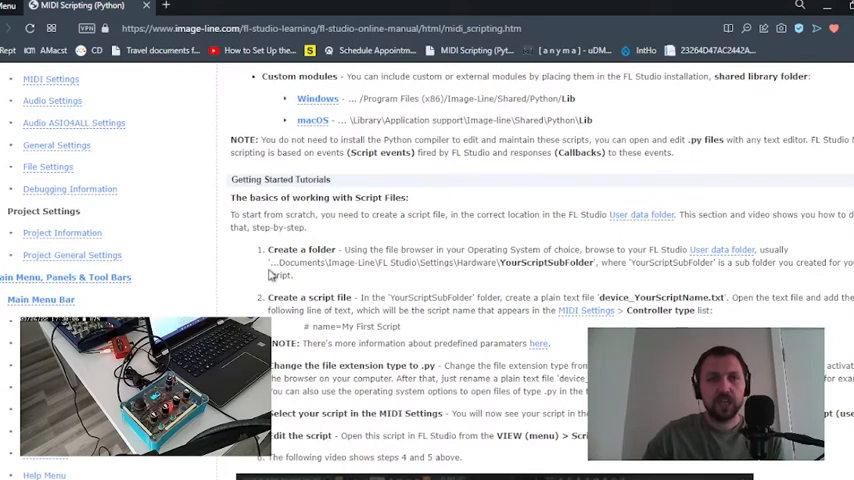
{"action": "double_click", "coordinate": [288, 262]}
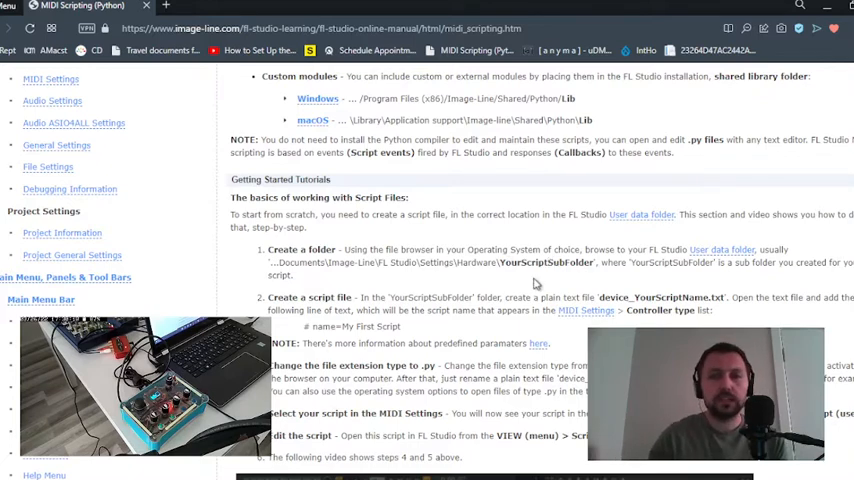
{"action": "mouse_move", "coordinate": [542, 290]}
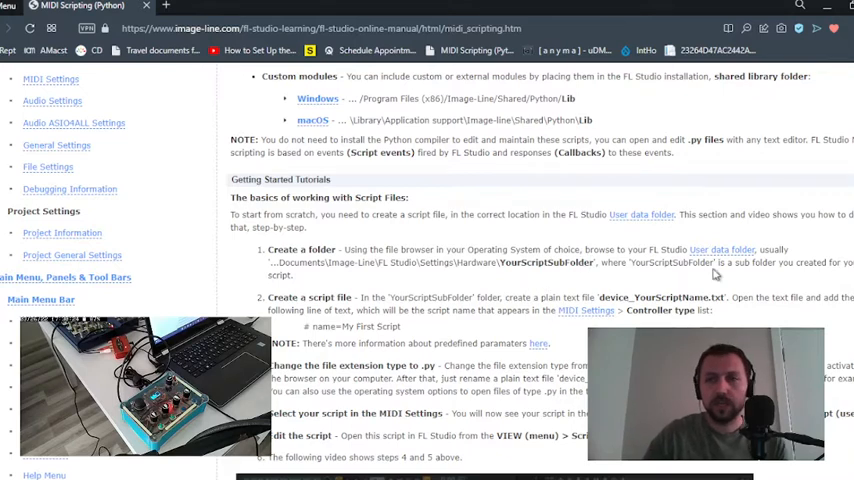
{"action": "scroll", "scroll_direction": "down", "scroll_amount": 3}
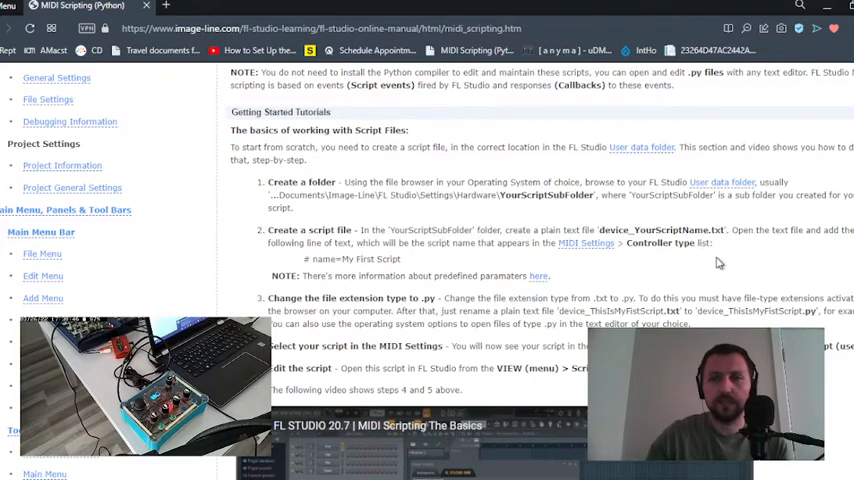
{"action": "mouse_move", "coordinate": [434, 260]}
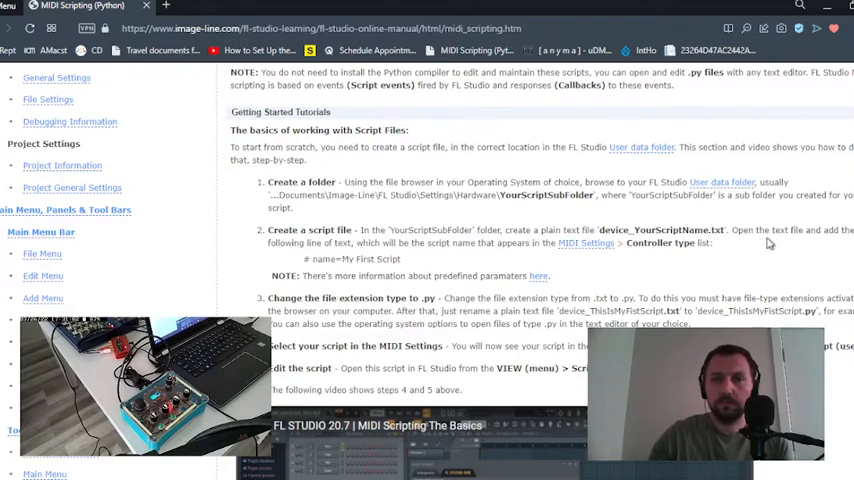
{"action": "mouse_move", "coordinate": [376, 288]}
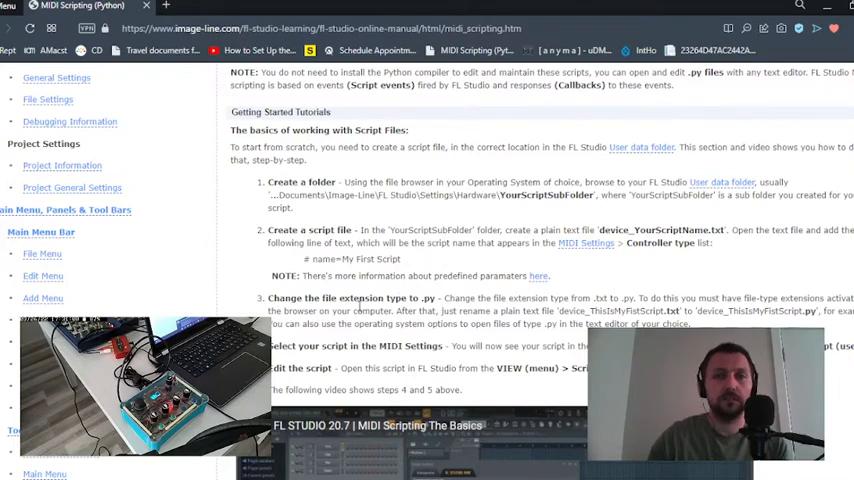
{"action": "mouse_move", "coordinate": [636, 244]}
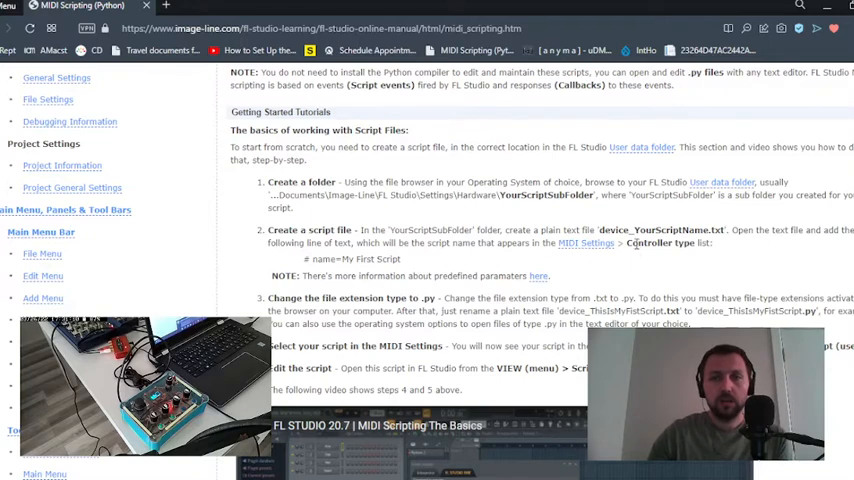
{"action": "mouse_move", "coordinate": [312, 292]}
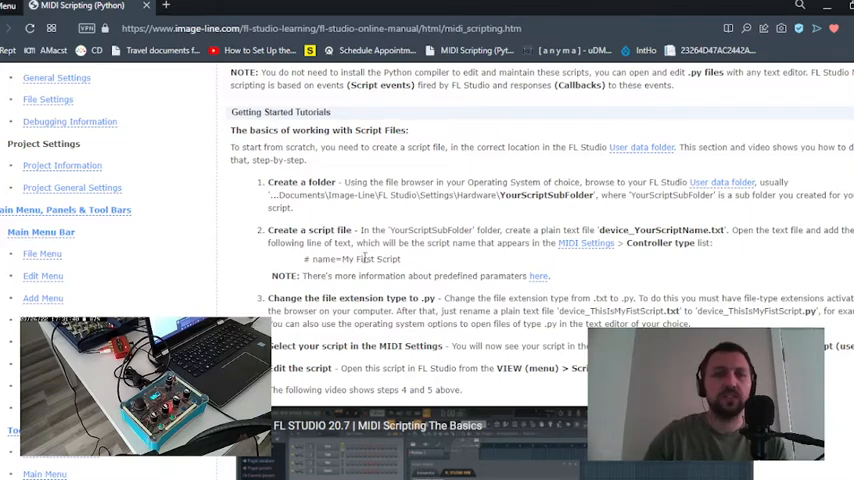
{"action": "left_click_drag", "start_coordinate": [304, 260], "coordinate": [376, 260]}
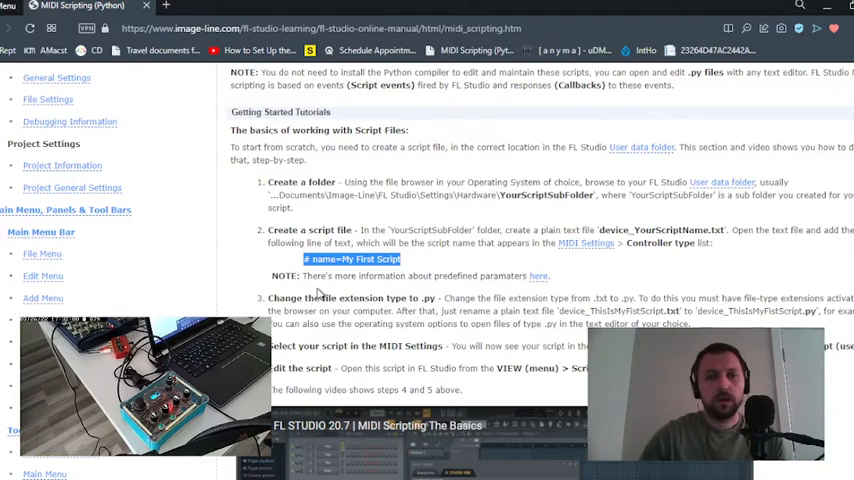
{"action": "scroll", "scroll_direction": "down", "scroll_amount": 3}
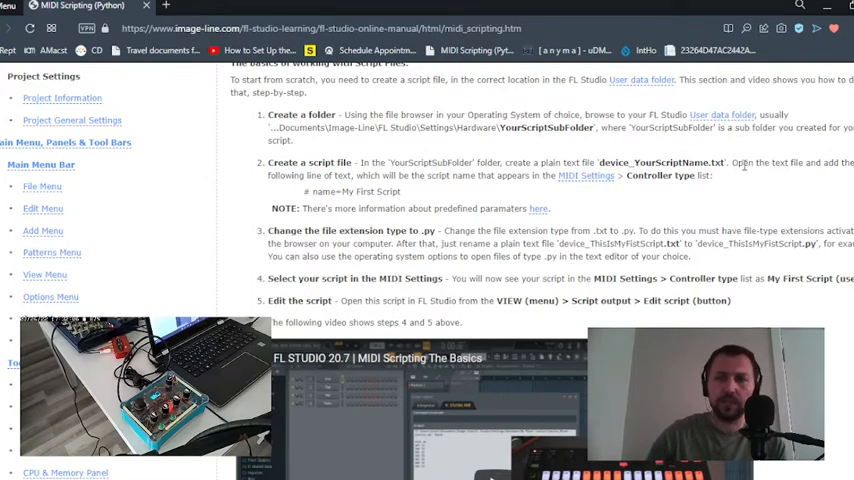
{"action": "double_click", "coordinate": [718, 162]}
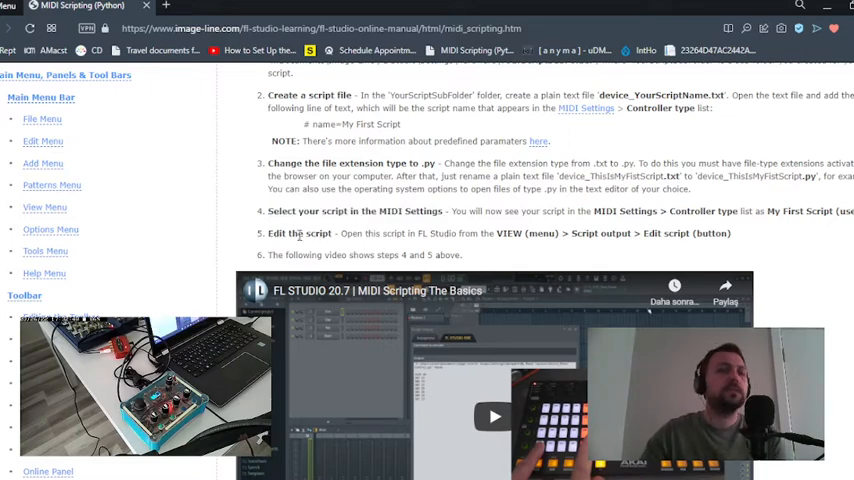
Switch from Chrome to the OBS Studio window showing its nested preview.
{"action": "left_click_drag", "start_coordinate": [268, 232], "coordinate": [404, 232]}
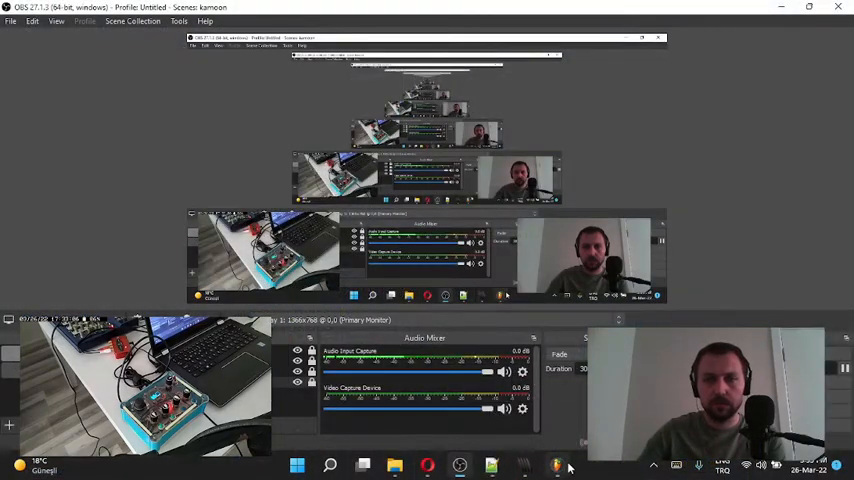
Browse FL Studio's Options and View menus looking for the Script output window.
{"action": "left_click", "coordinate": [556, 464]}
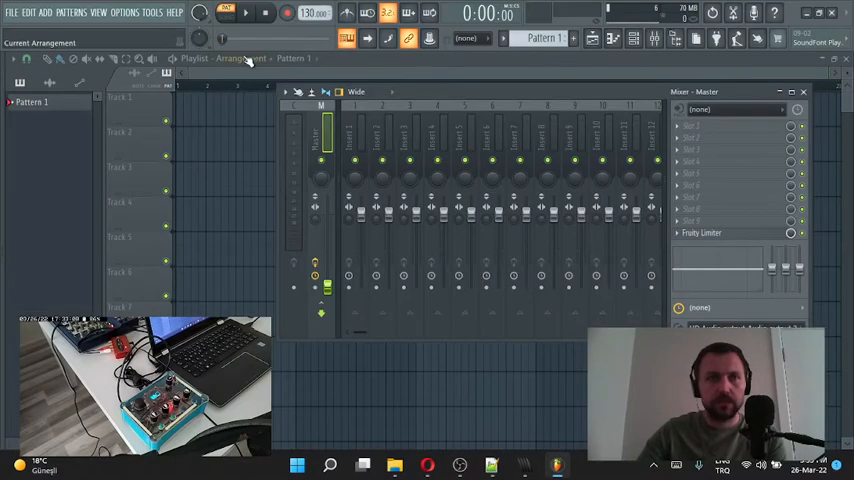
{"action": "left_click", "coordinate": [124, 12]}
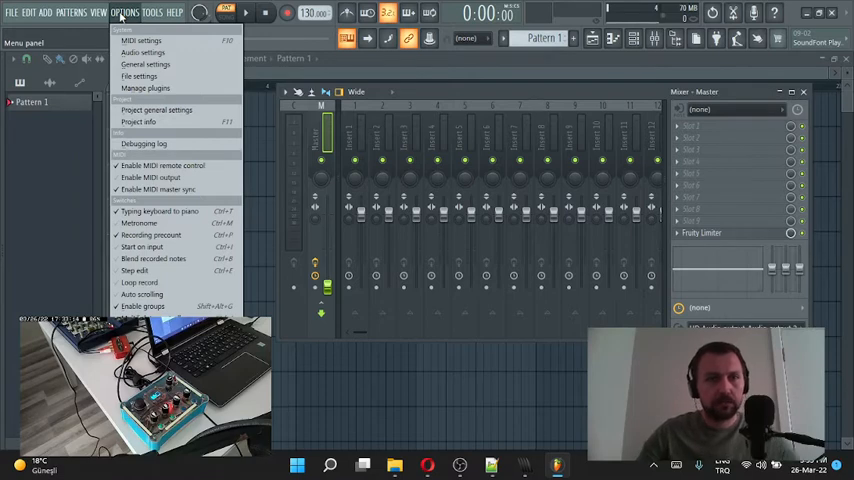
{"action": "left_click", "coordinate": [98, 12]}
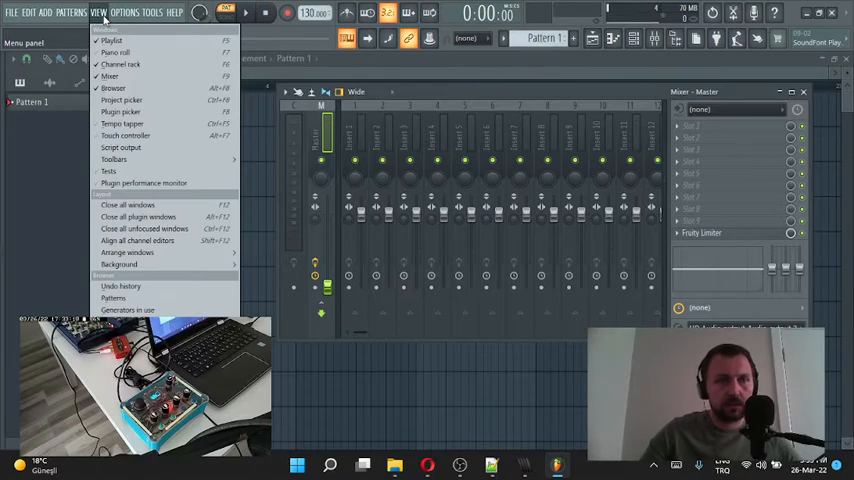
{"action": "left_click", "coordinate": [152, 12]}
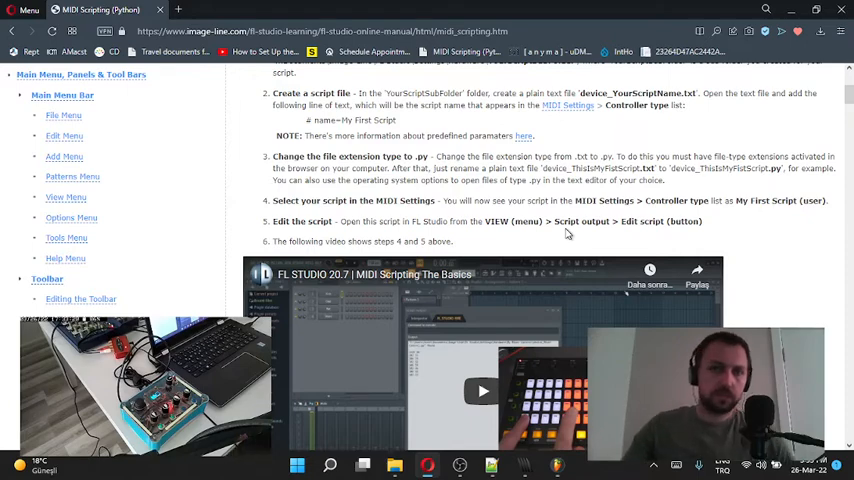
{"action": "mouse_move", "coordinate": [550, 464]}
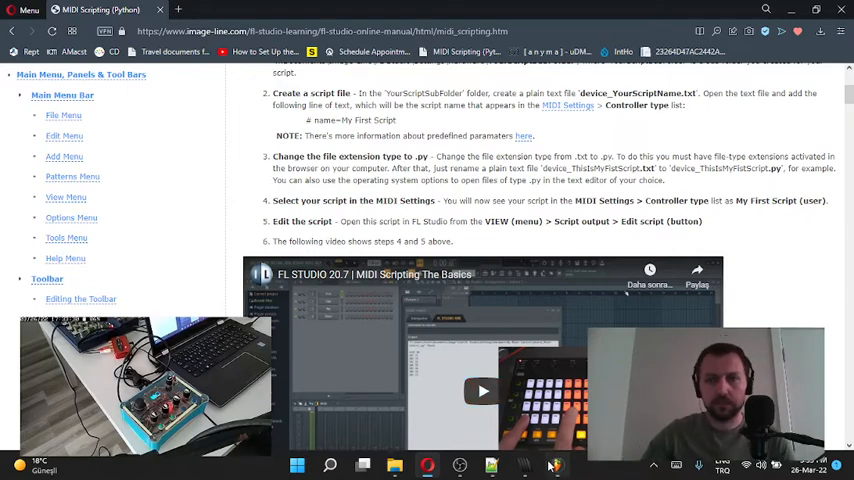
{"action": "left_click", "coordinate": [96, 12]}
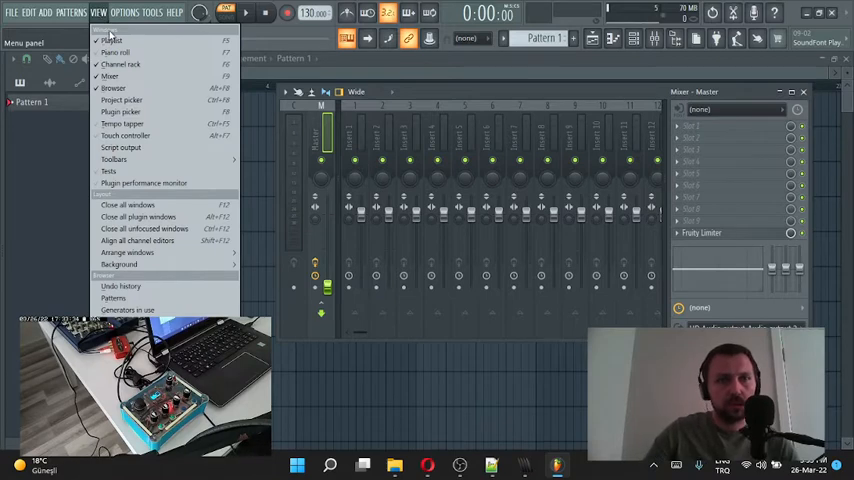
{"action": "mouse_move", "coordinate": [120, 286]}
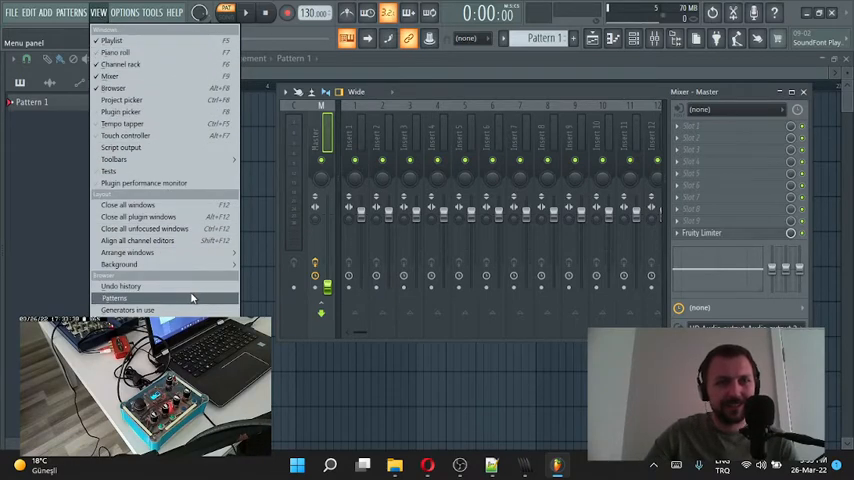
{"action": "mouse_move", "coordinate": [128, 252]}
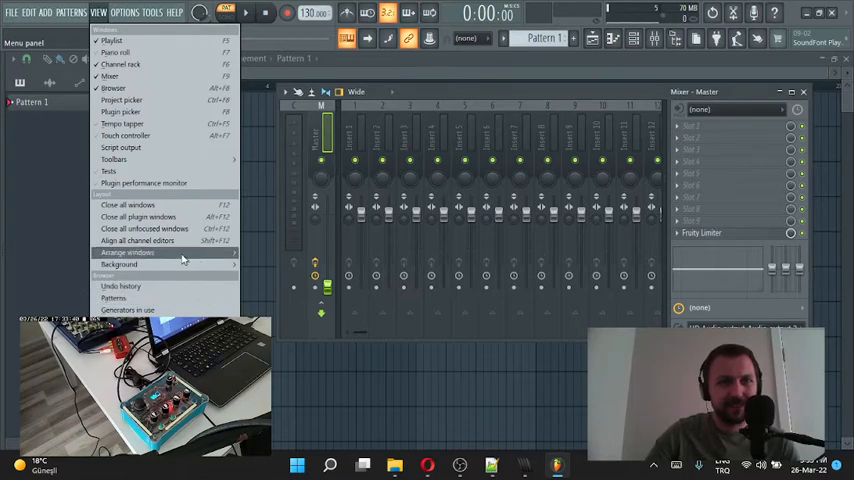
Show the Script output console printing status values, then close it.
{"action": "left_click", "coordinate": [120, 148]}
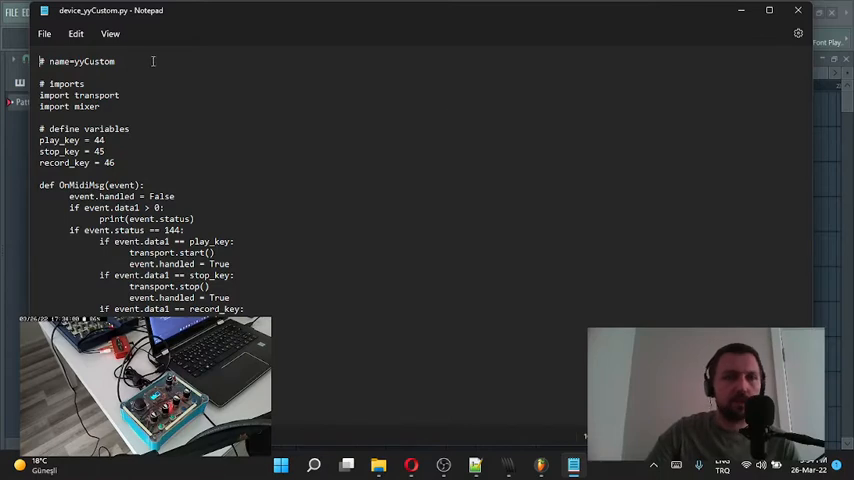
{"action": "mouse_move", "coordinate": [800, 12]}
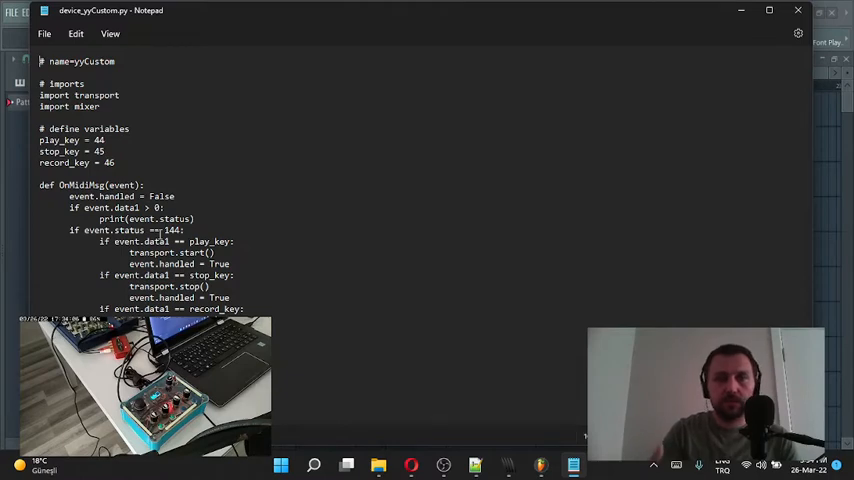
{"action": "mouse_move", "coordinate": [800, 12]}
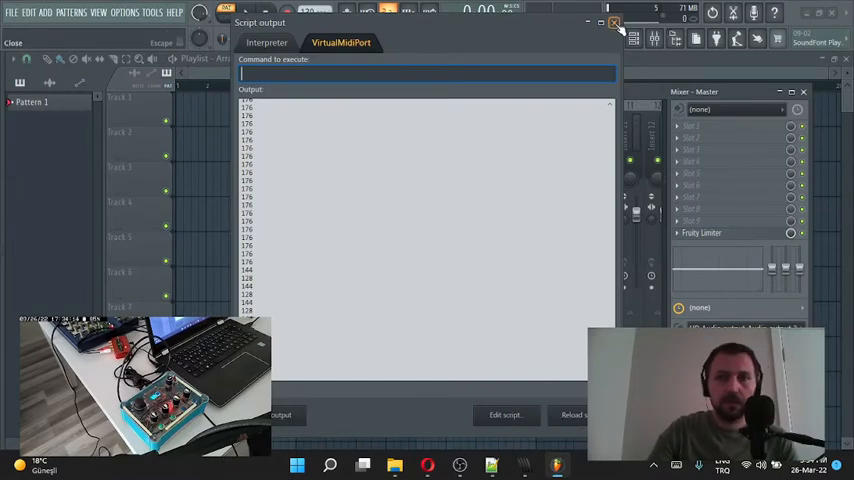
{"action": "left_click", "coordinate": [612, 22]}
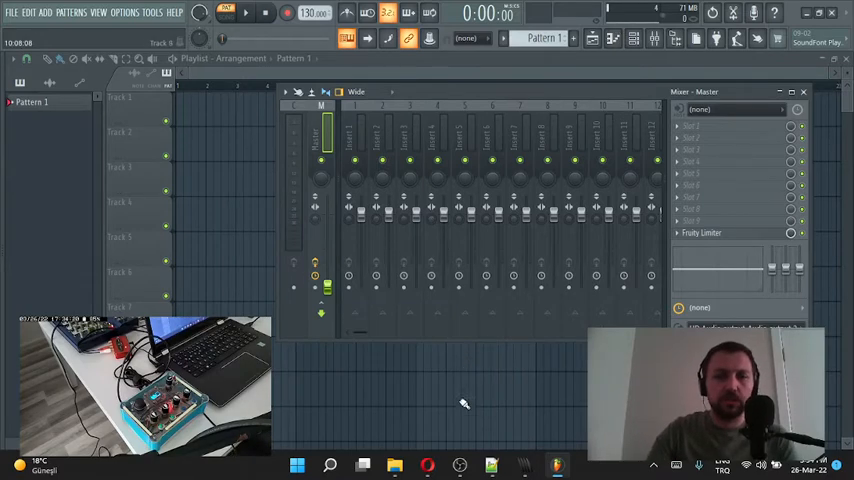
Scroll the scripting manual in Chrome to the Script Modules list (playlist, mixer, transport…).
{"action": "left_click", "coordinate": [428, 464]}
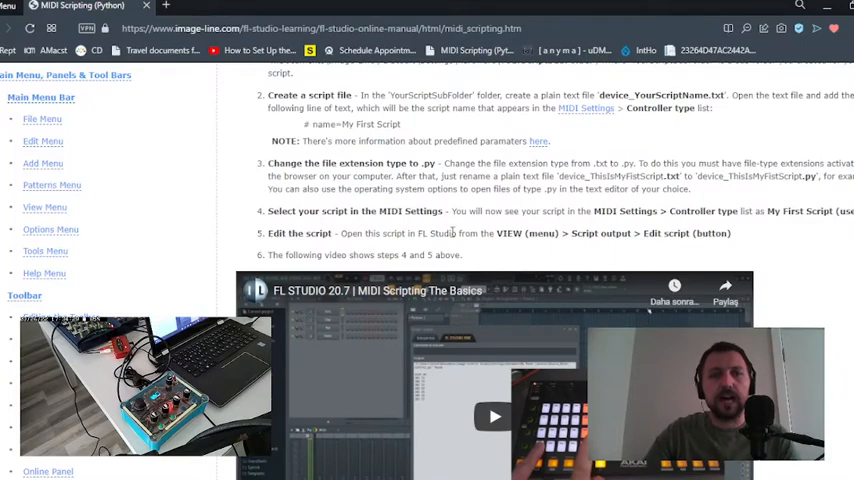
{"action": "scroll", "scroll_direction": "down", "scroll_amount": 3}
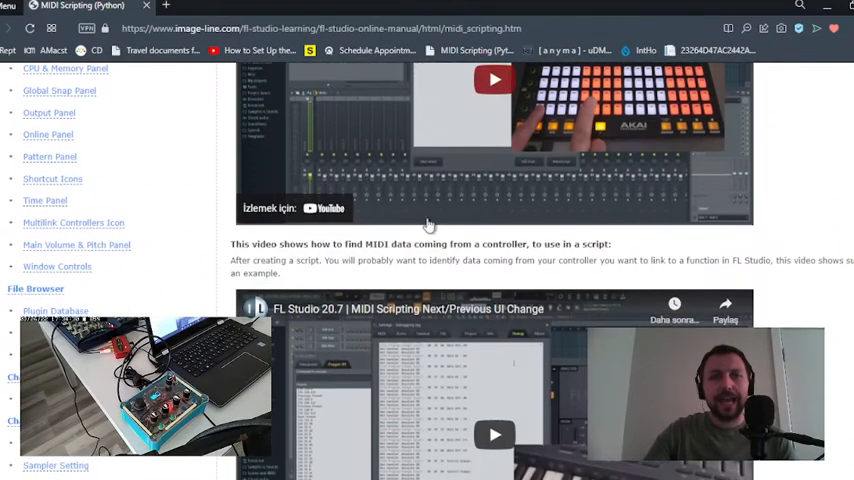
{"action": "scroll", "scroll_direction": "down", "scroll_amount": 3}
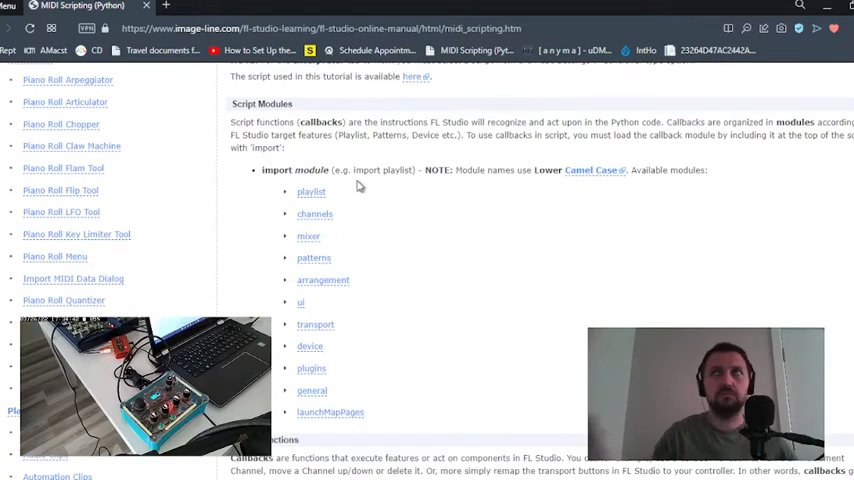
{"action": "mouse_move", "coordinate": [328, 244]}
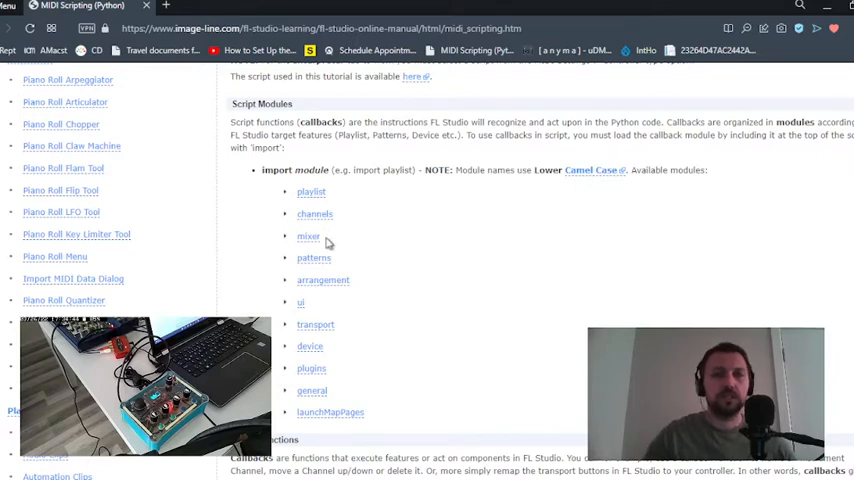
{"action": "mouse_move", "coordinate": [354, 332]}
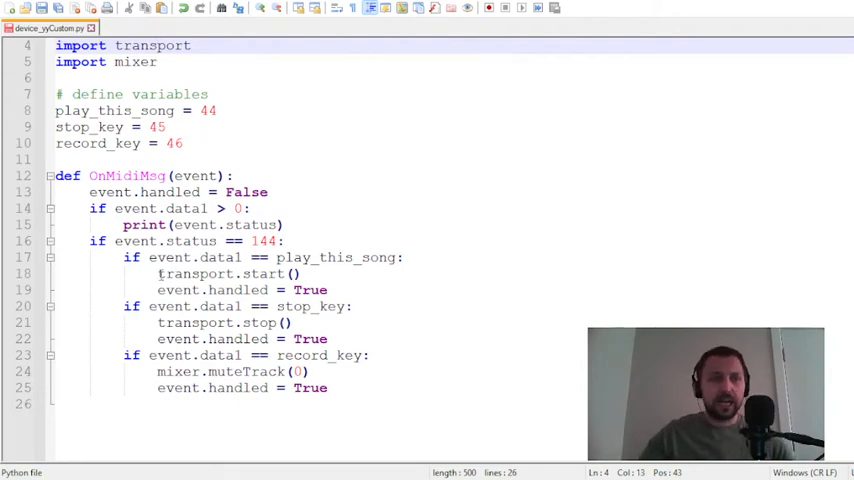
Highlight play_this_song = 44, stop_key 45 and the transport and mixer calls in device_pyCustom.py.
{"action": "double_click", "coordinate": [196, 272]}
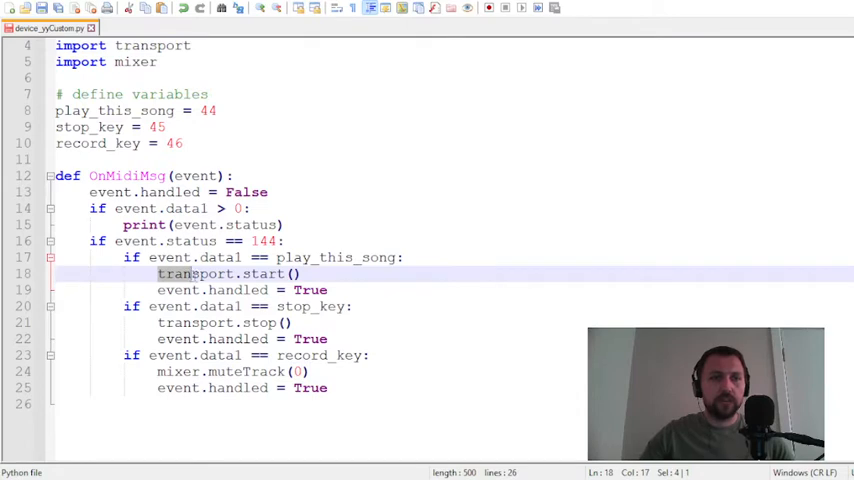
{"action": "double_click", "coordinate": [196, 272]}
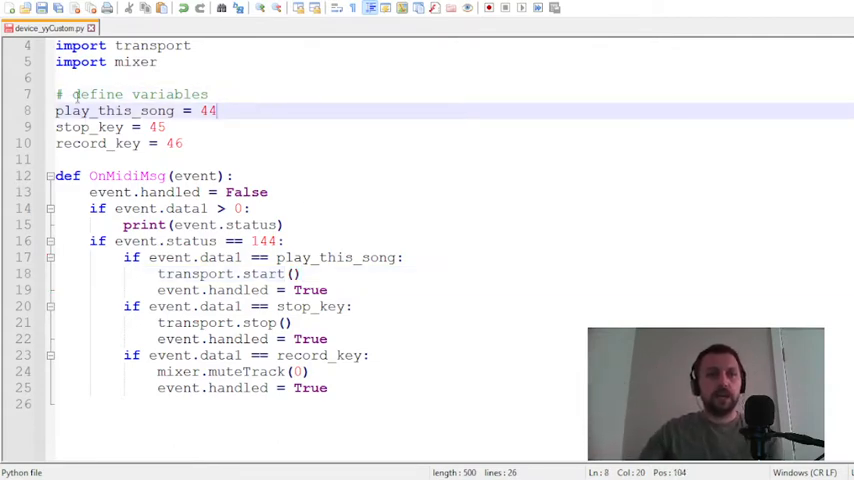
{"action": "left_click_drag", "start_coordinate": [56, 94], "coordinate": [208, 94]}
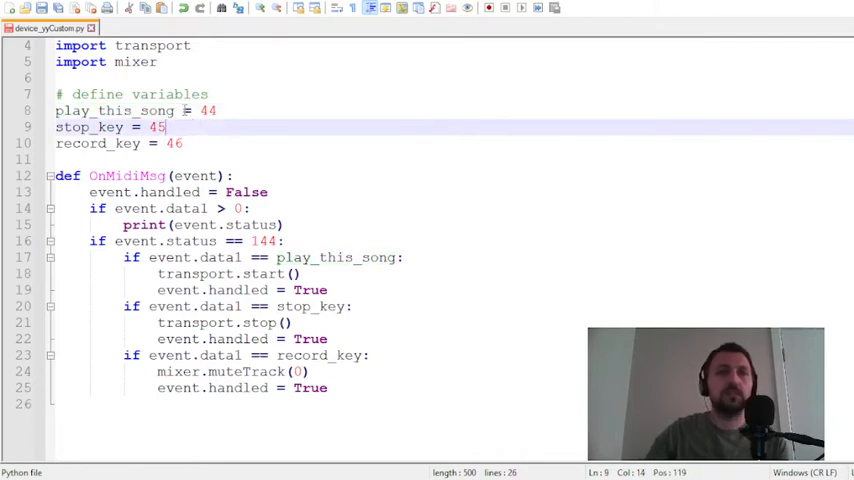
{"action": "double_click", "coordinate": [208, 110]}
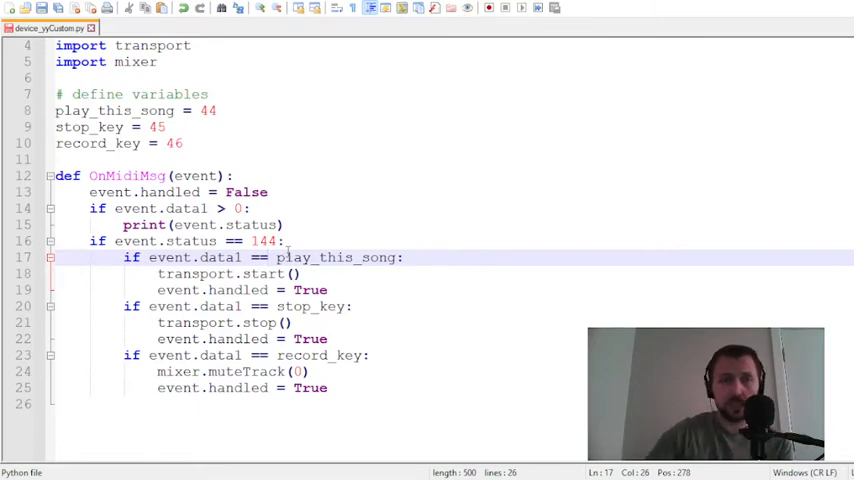
{"action": "double_click", "coordinate": [188, 272]}
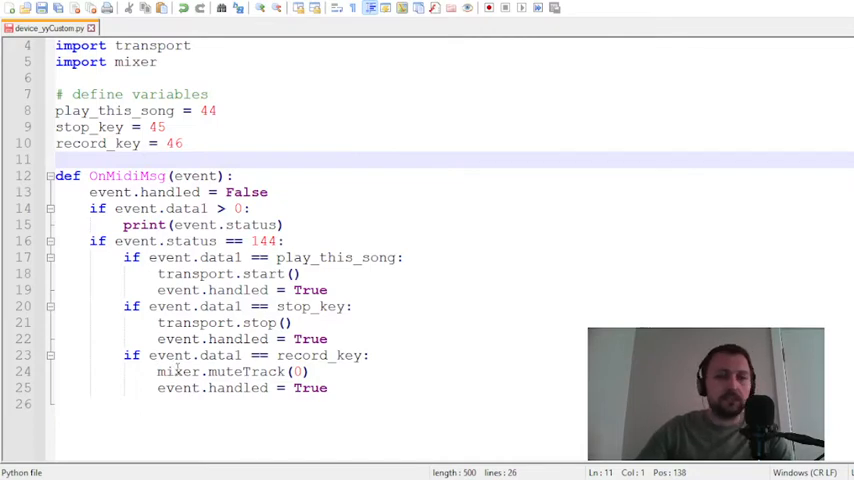
{"action": "double_click", "coordinate": [176, 372]}
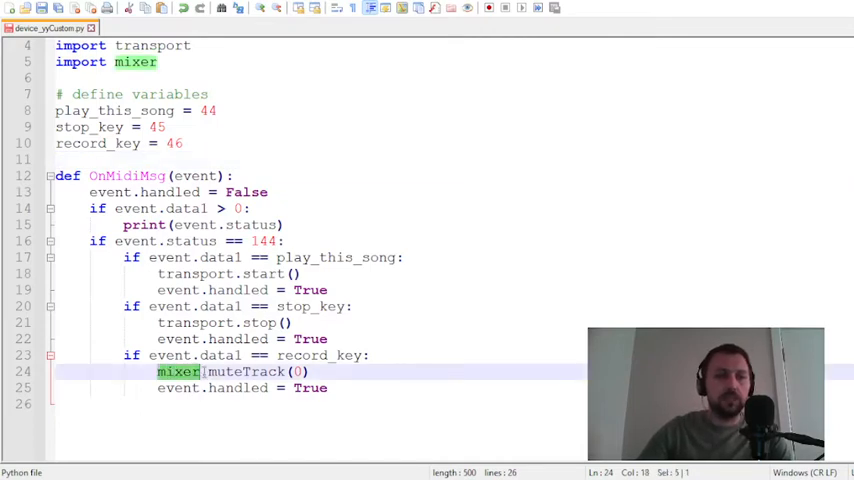
{"action": "left_click", "coordinate": [216, 372]}
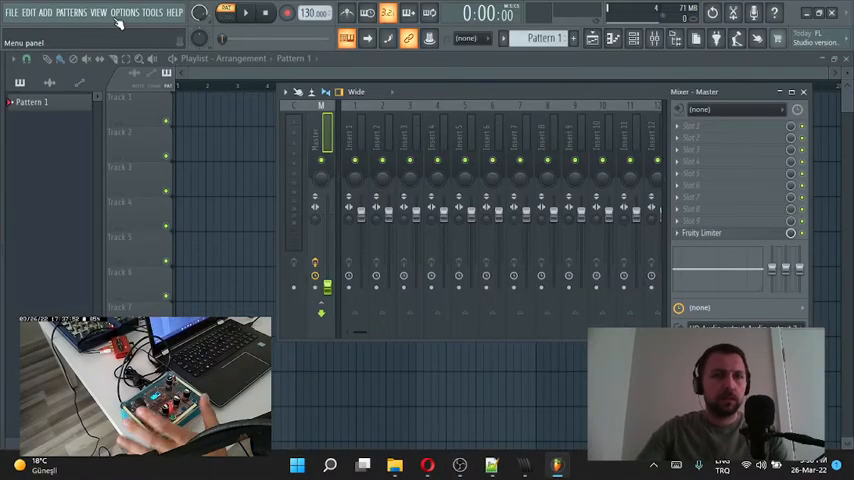
{"action": "left_click", "coordinate": [124, 12]}
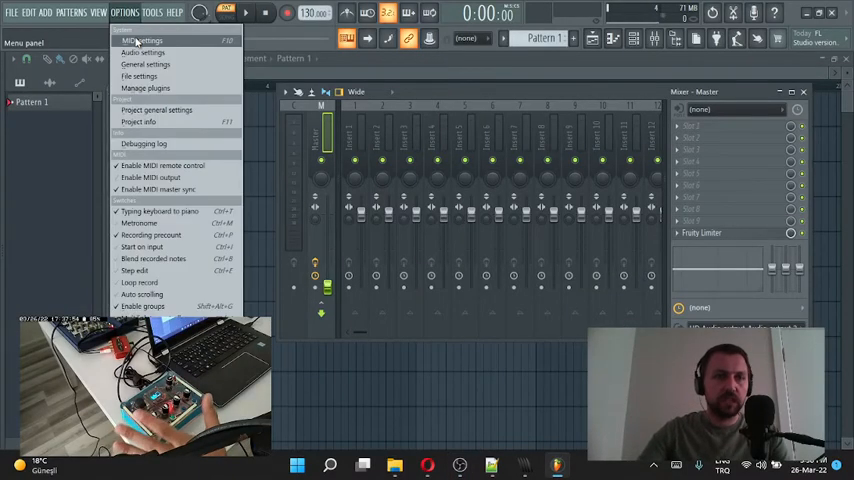
{"action": "left_click", "coordinate": [144, 40]}
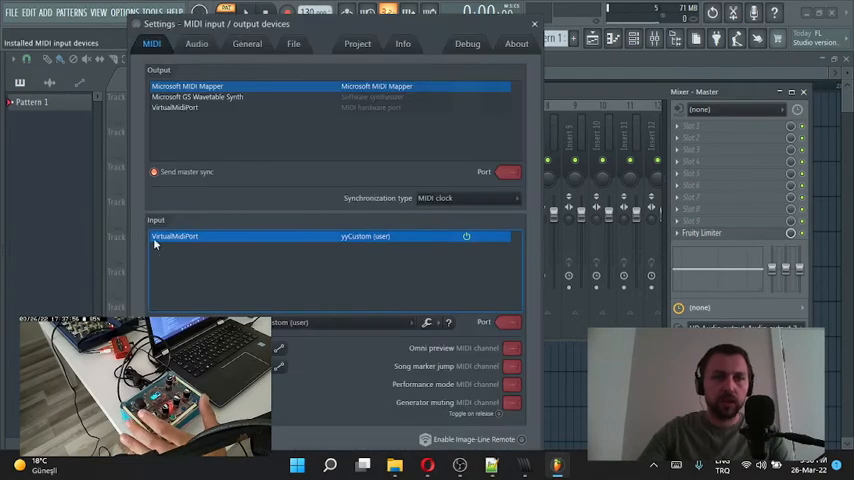
{"action": "mouse_move", "coordinate": [390, 250]}
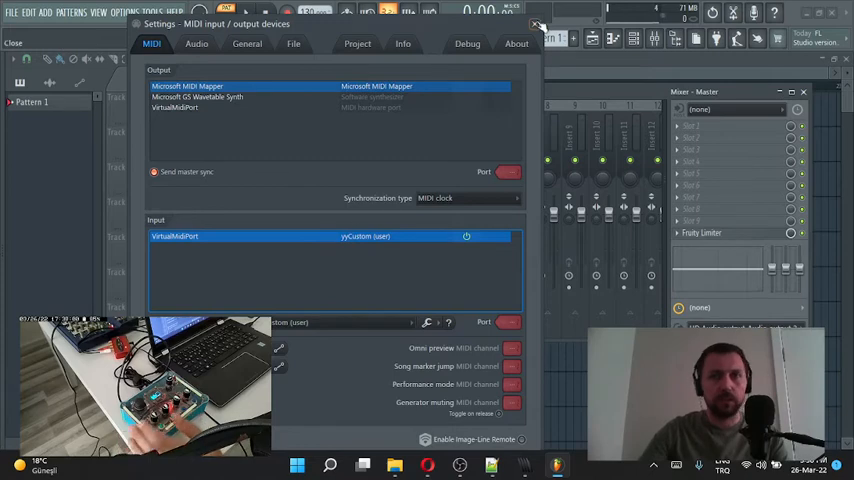
{"action": "left_click", "coordinate": [536, 24]}
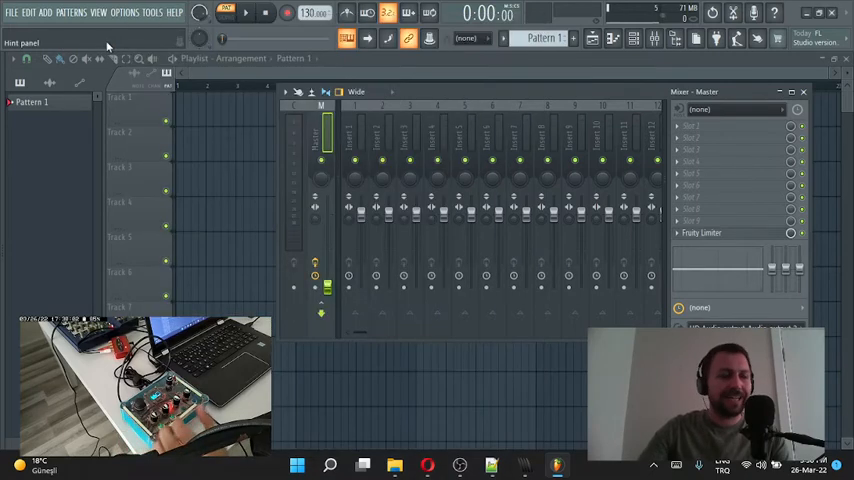
View the debugging log from the Options menu, then reopen Options for MIDI settings.
{"action": "left_click", "coordinate": [124, 12]}
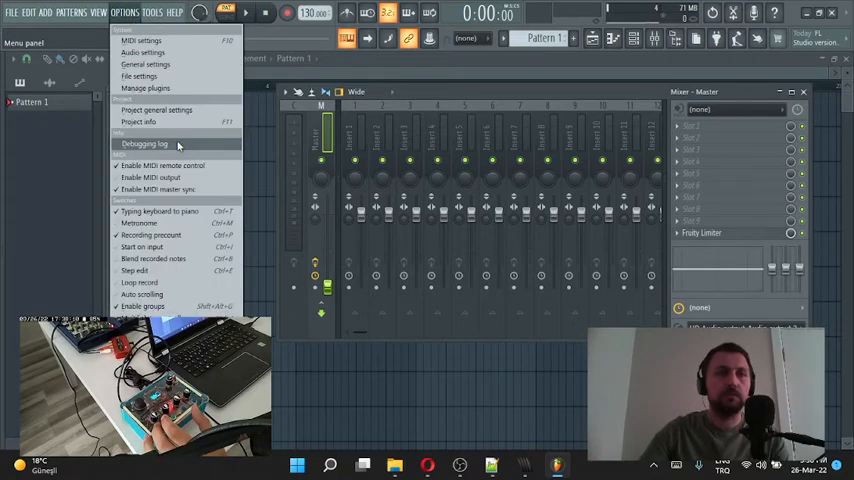
{"action": "left_click", "coordinate": [144, 144]}
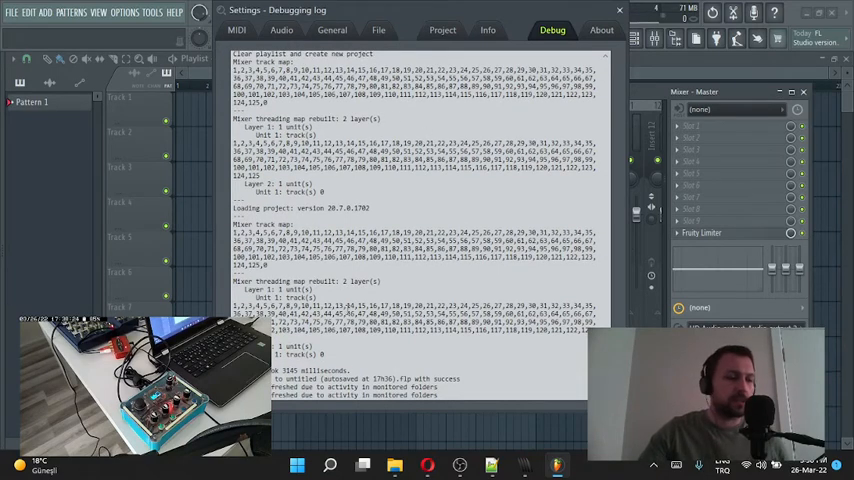
{"action": "mouse_move", "coordinate": [452, 408]}
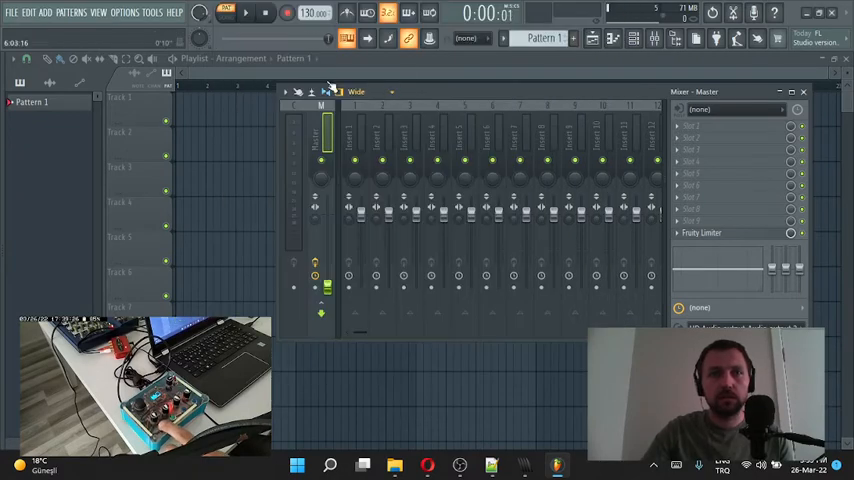
{"action": "left_click", "coordinate": [124, 12]}
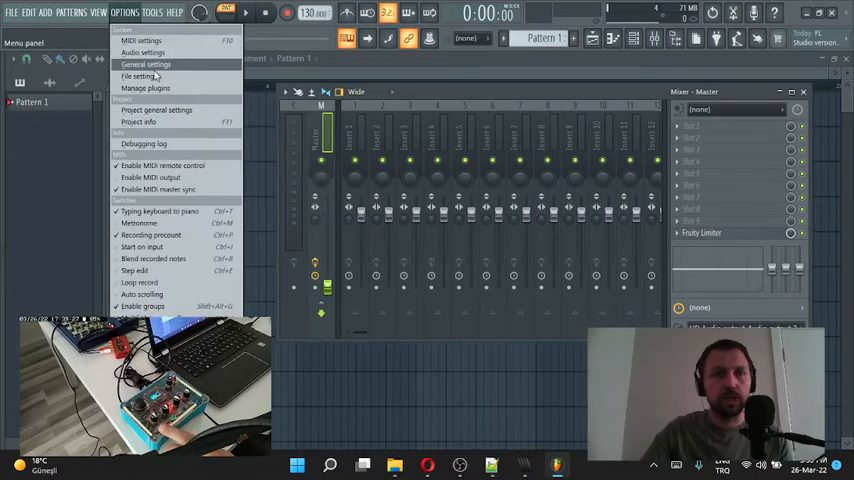
{"action": "left_click", "coordinate": [144, 144]}
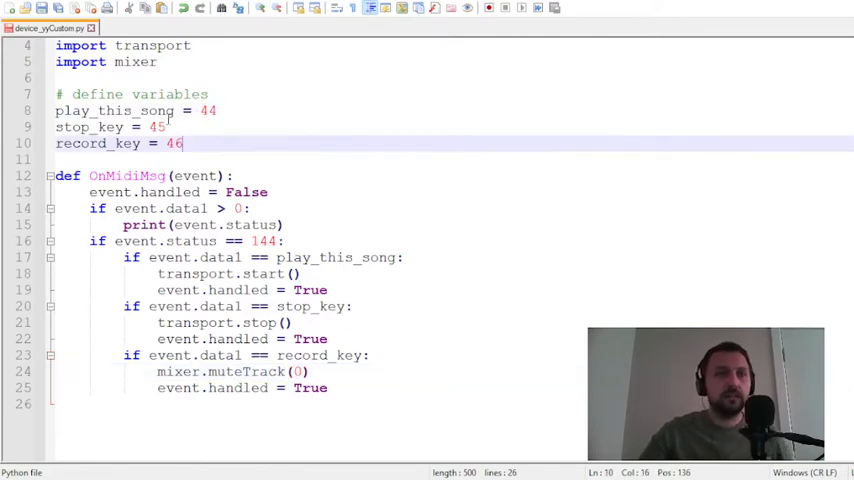
Highlight a name in the controller script before returning to the manual's module list.
{"action": "double_click", "coordinate": [172, 144]}
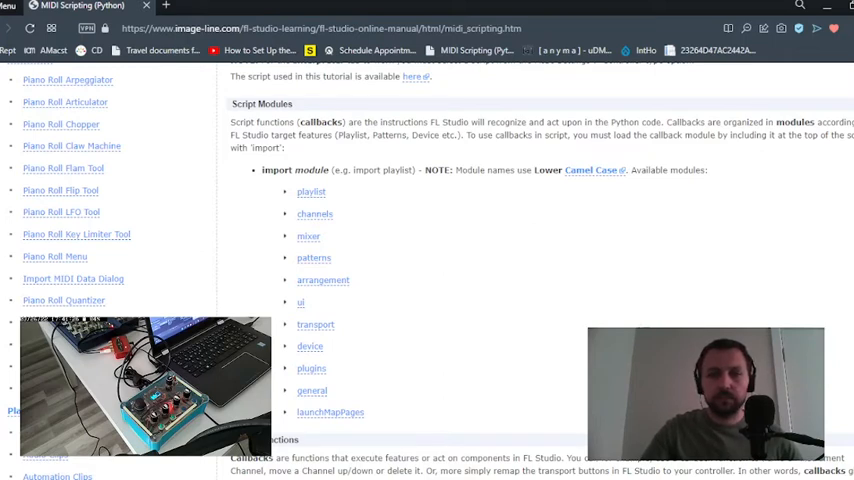
Scroll the MIDI Scripting manual past the mixer, channels, patterns and arrangement tables to the user interface module's jog and window commands.
{"action": "scroll", "scroll_direction": "down", "scroll_amount": 3}
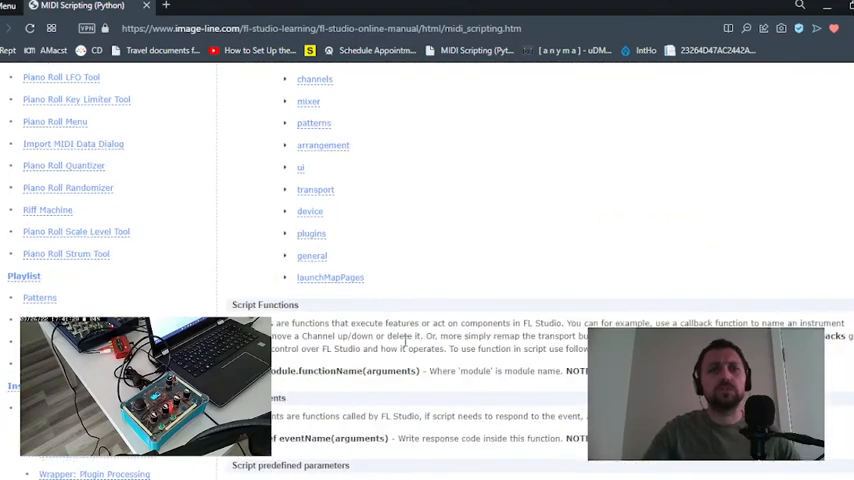
{"action": "scroll", "scroll_direction": "down", "scroll_amount": 3}
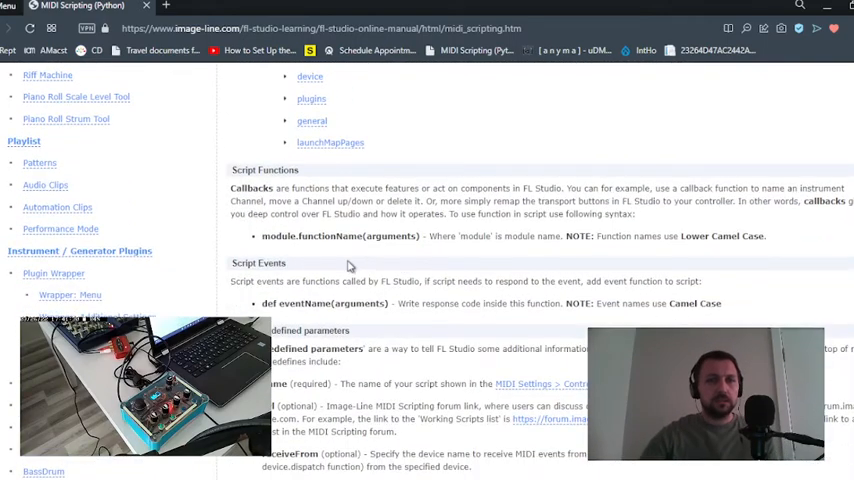
{"action": "scroll", "scroll_direction": "down", "scroll_amount": 3}
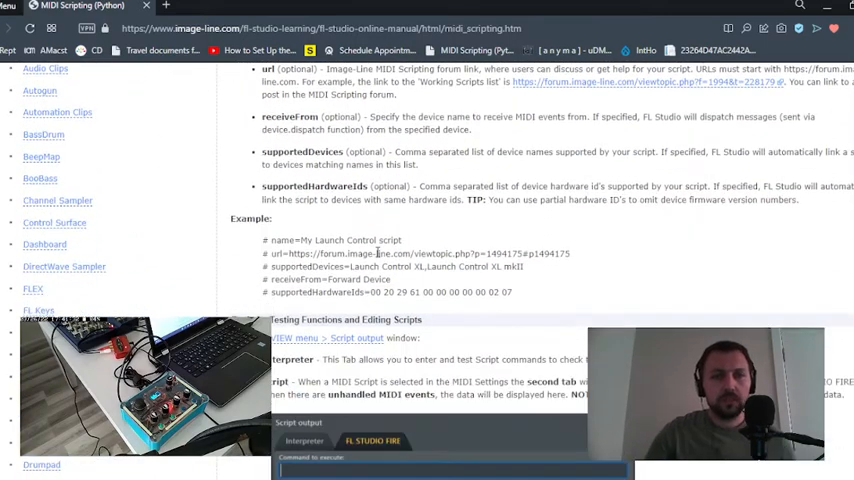
{"action": "scroll", "scroll_direction": "down", "scroll_amount": 3}
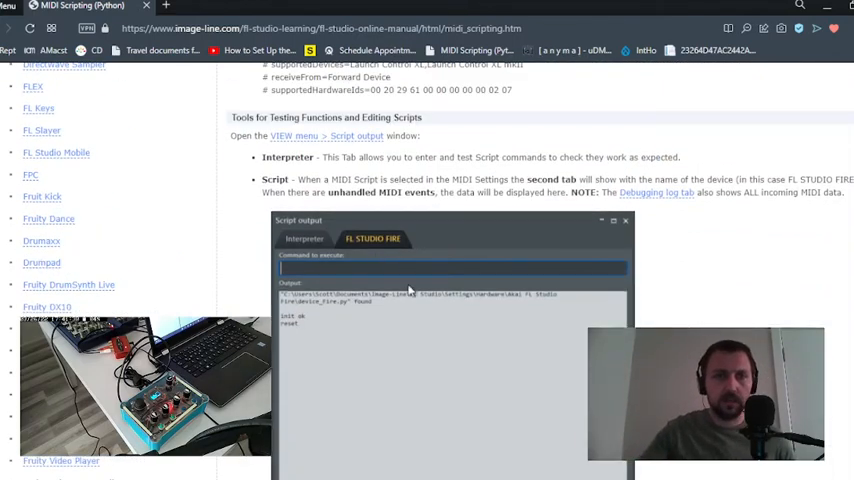
{"action": "scroll", "scroll_direction": "down", "scroll_amount": 3}
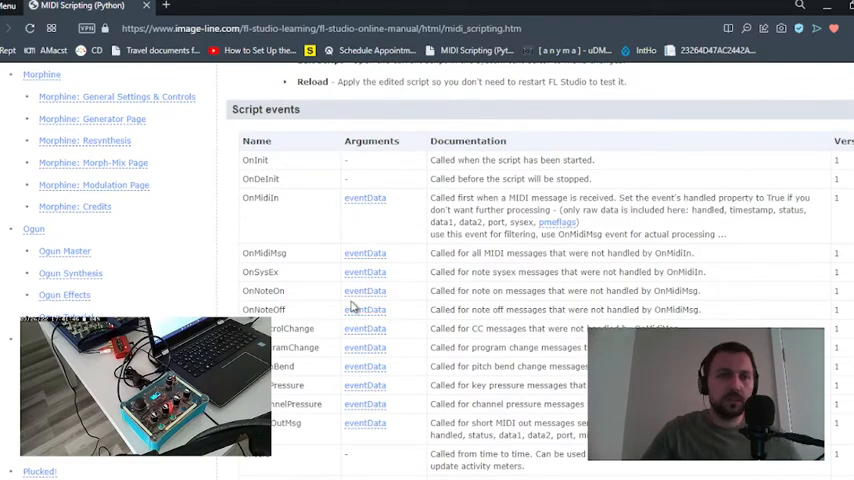
{"action": "scroll", "scroll_direction": "down", "scroll_amount": 3}
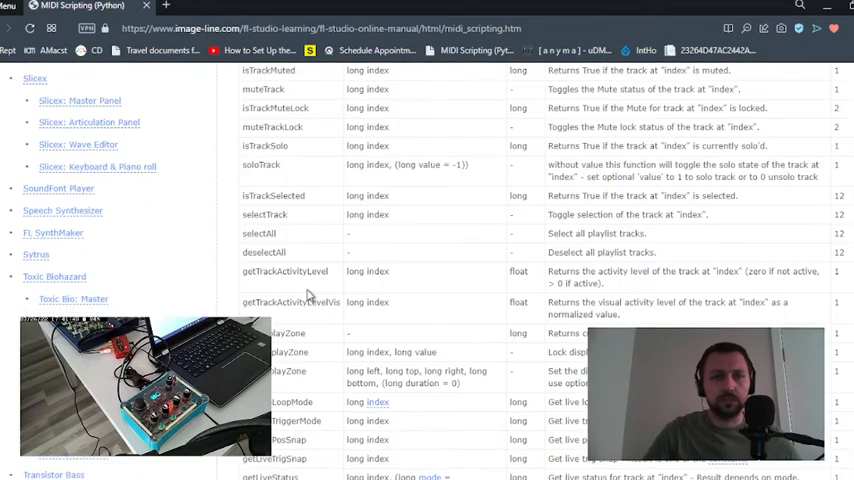
{"action": "double_click", "coordinate": [264, 214]}
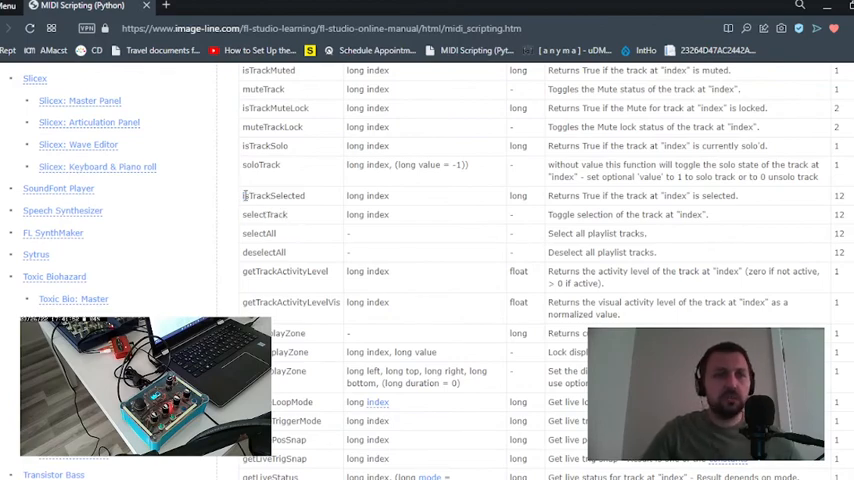
{"action": "scroll", "scroll_direction": "down", "scroll_amount": 3}
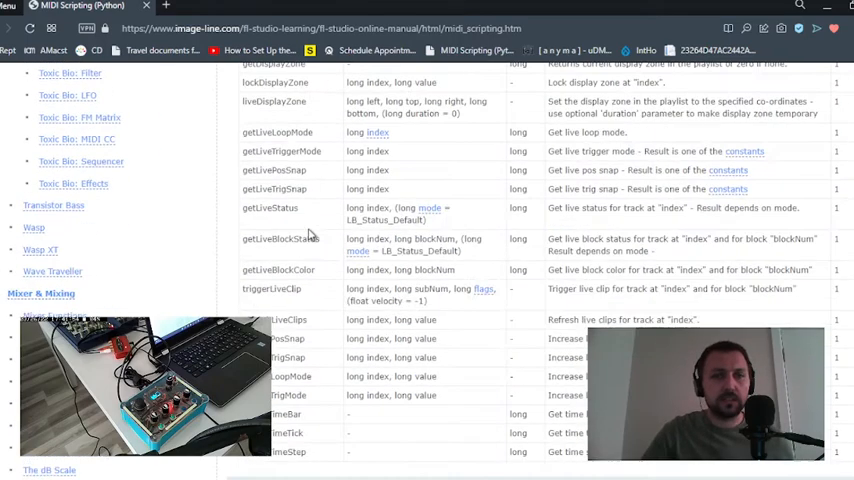
{"action": "scroll", "scroll_direction": "down", "scroll_amount": 3}
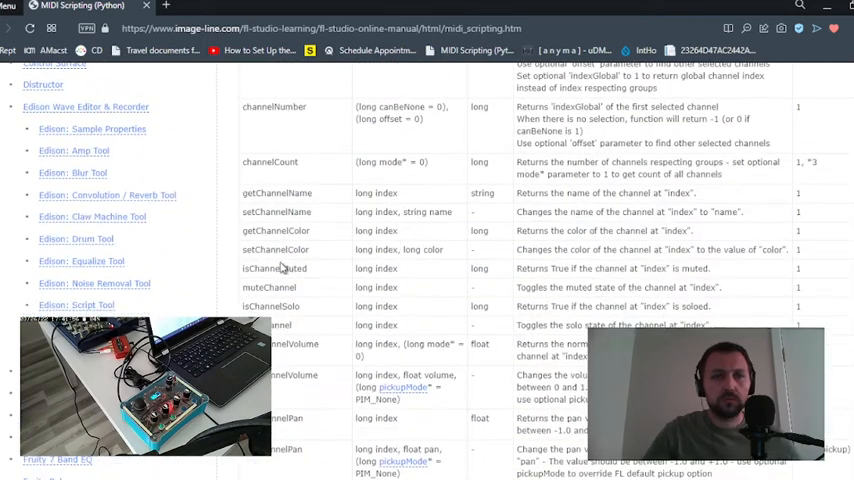
{"action": "scroll", "scroll_direction": "down", "scroll_amount": 3}
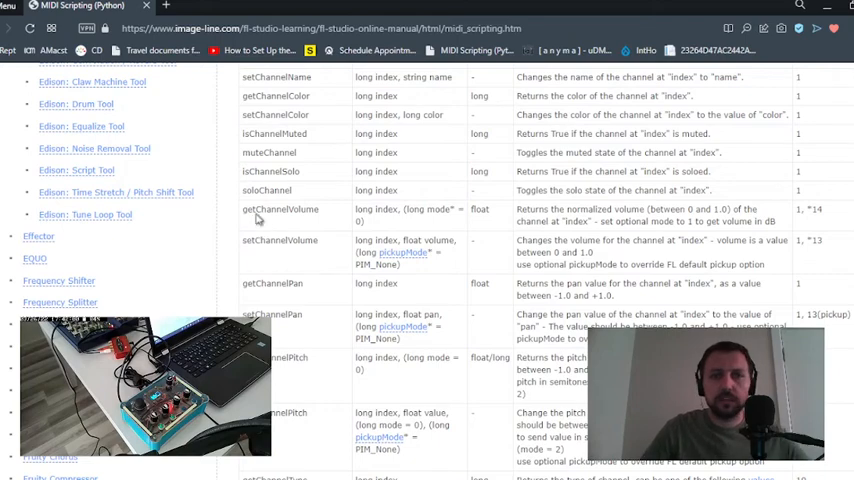
{"action": "scroll", "scroll_direction": "down", "scroll_amount": 3}
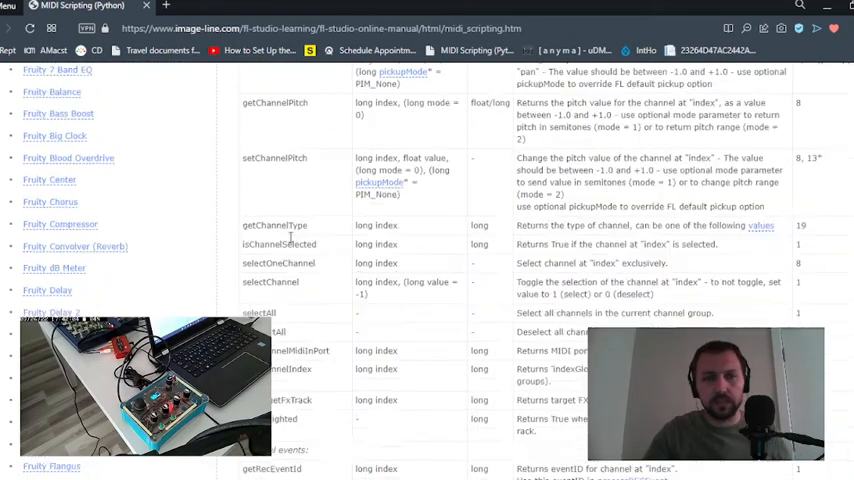
{"action": "scroll", "scroll_direction": "down", "scroll_amount": 3}
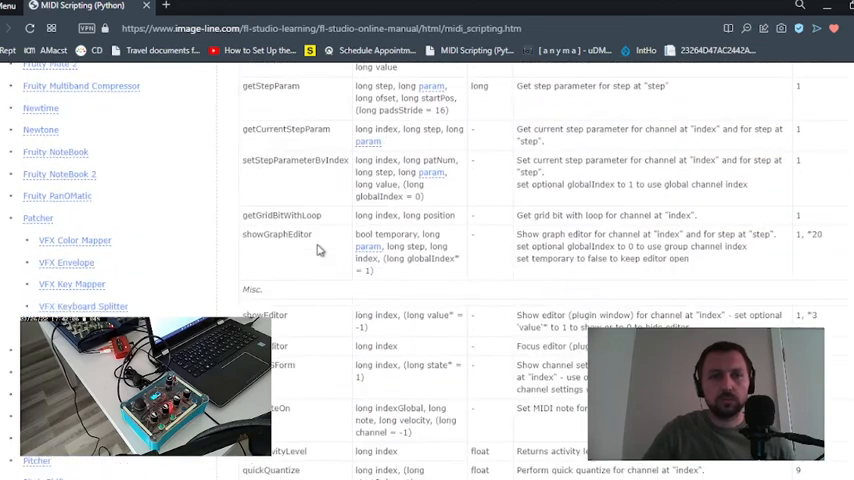
{"action": "scroll", "scroll_direction": "down", "scroll_amount": 3}
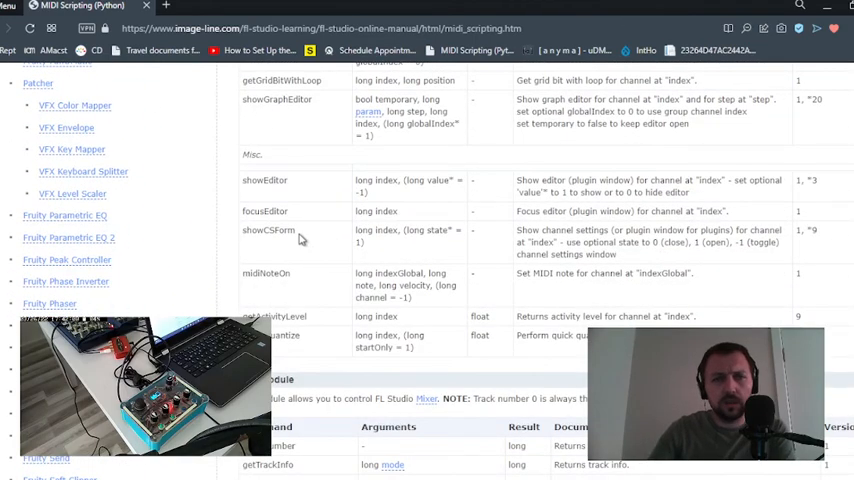
{"action": "scroll", "scroll_direction": "down", "scroll_amount": 3}
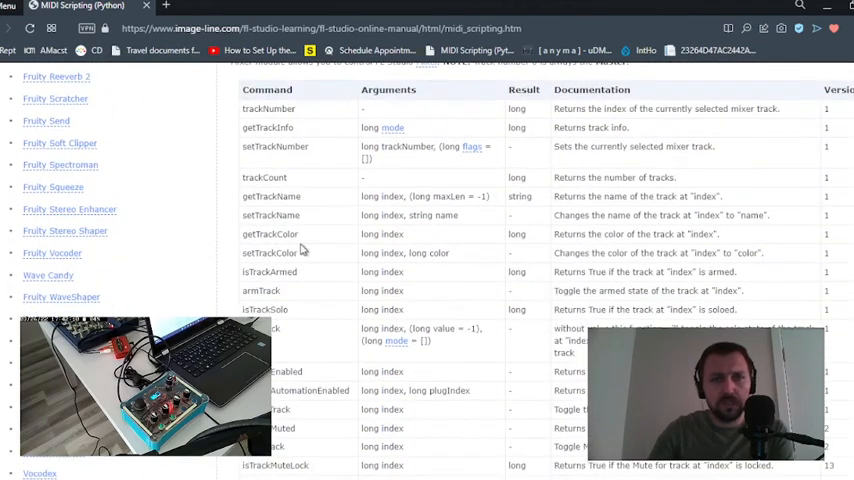
{"action": "scroll", "scroll_direction": "down", "scroll_amount": 3}
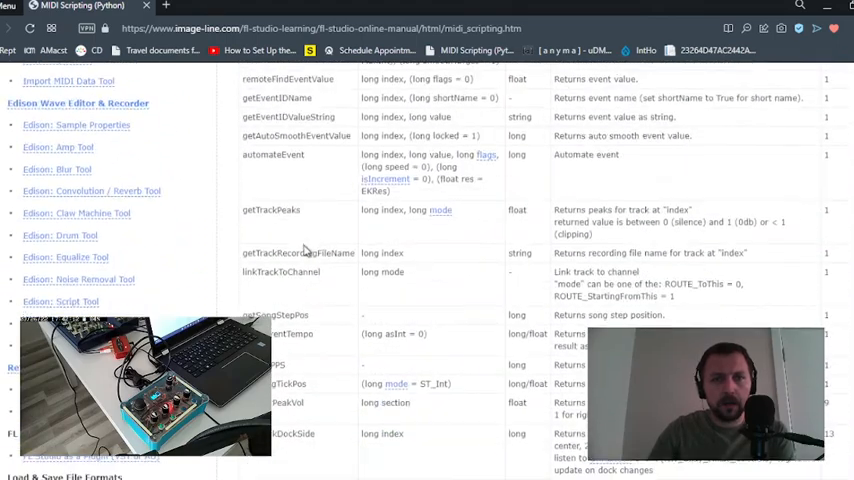
{"action": "scroll", "scroll_direction": "down", "scroll_amount": 3}
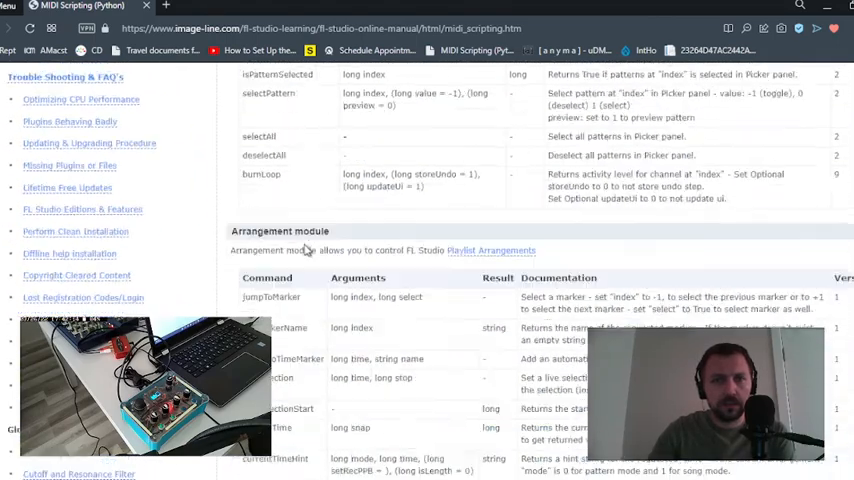
{"action": "scroll", "scroll_direction": "down", "scroll_amount": 3}
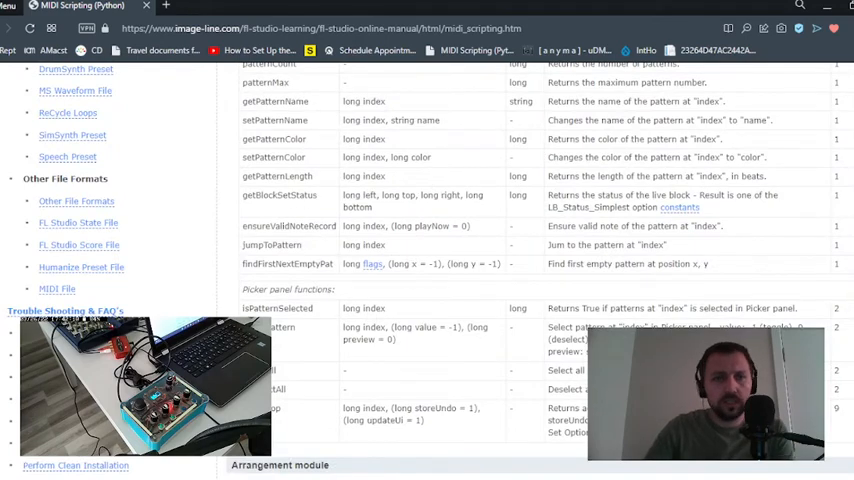
{"action": "scroll", "scroll_direction": "down", "scroll_amount": 3}
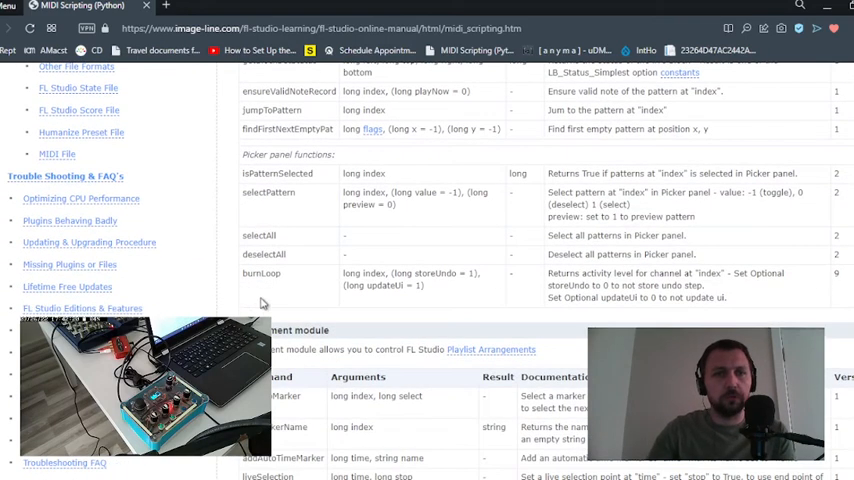
{"action": "scroll", "scroll_direction": "down", "scroll_amount": 3}
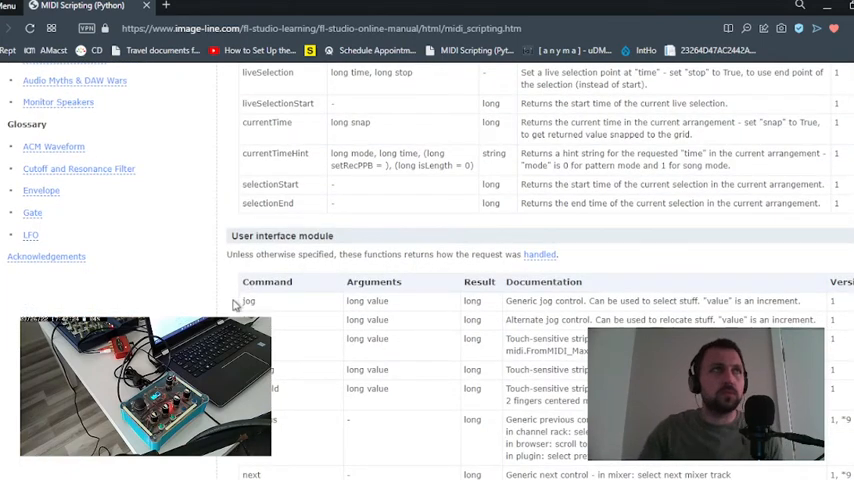
{"action": "scroll", "scroll_direction": "down", "scroll_amount": 3}
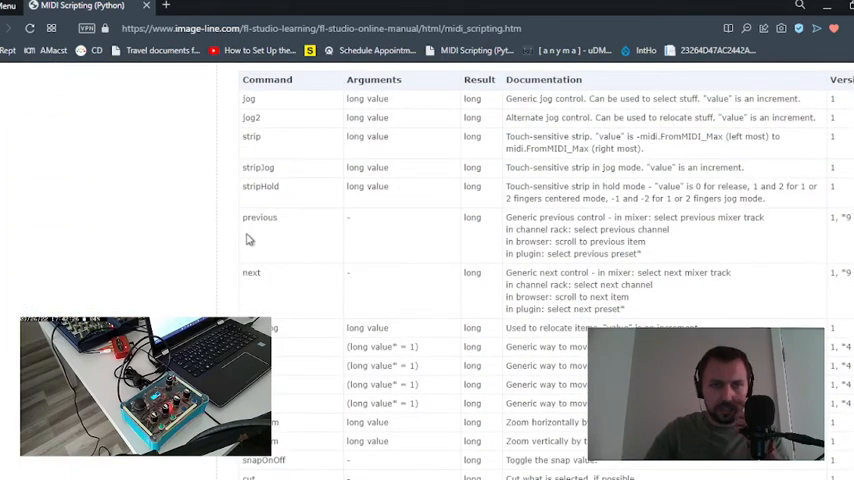
{"action": "scroll", "scroll_direction": "down", "scroll_amount": 3}
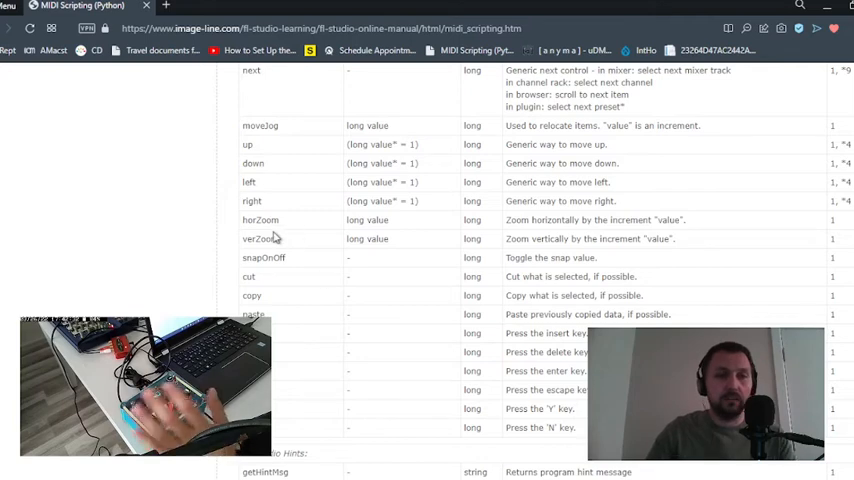
{"action": "mouse_move", "coordinate": [294, 184]}
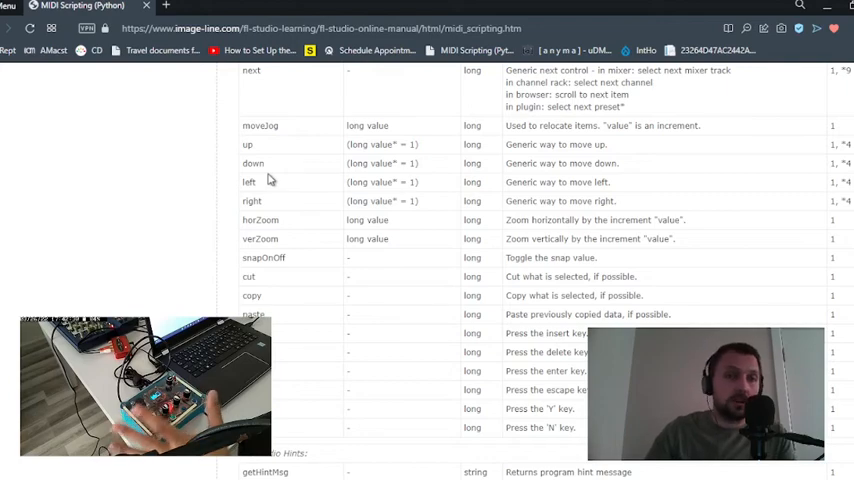
{"action": "scroll", "scroll_direction": "down", "scroll_amount": 3}
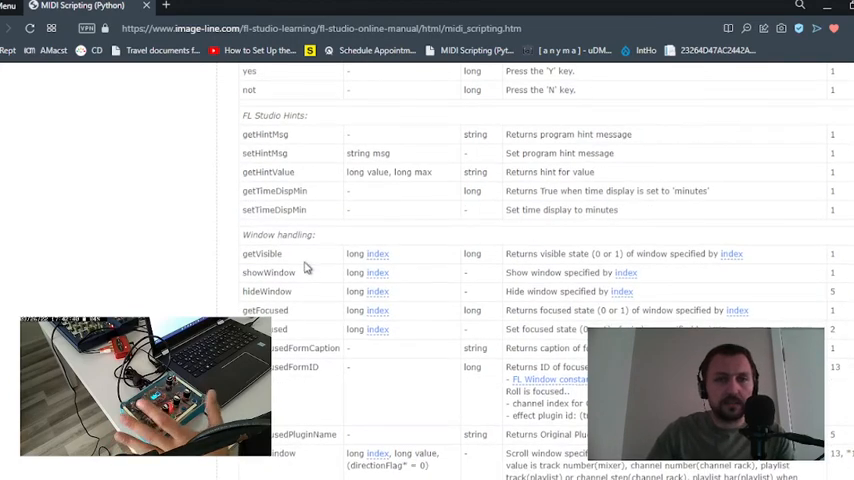
{"action": "scroll", "scroll_direction": "down", "scroll_amount": 3}
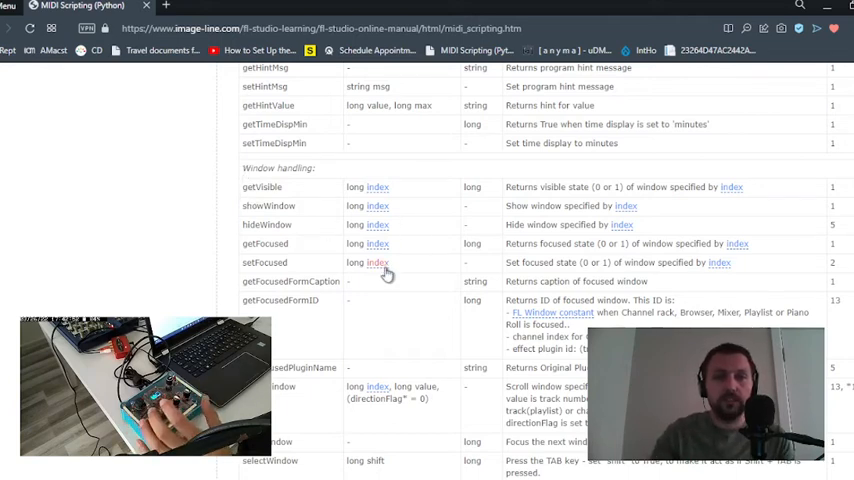
{"action": "scroll", "scroll_direction": "down", "scroll_amount": 3}
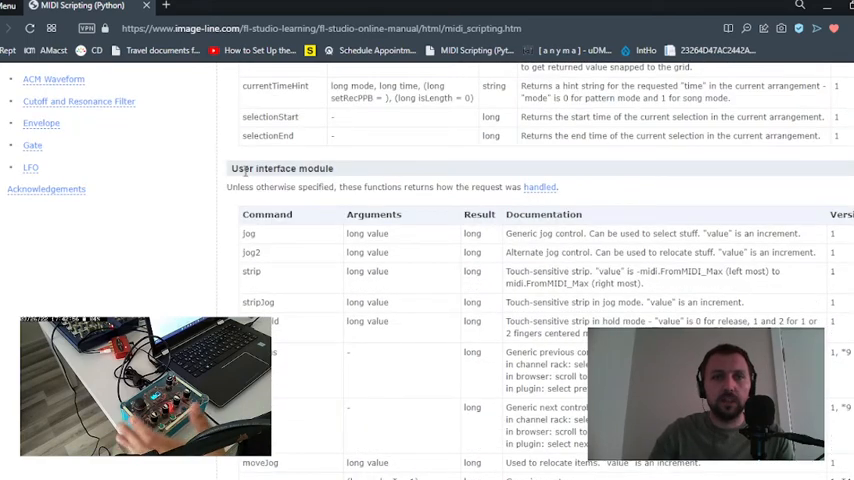
{"action": "scroll", "scroll_direction": "down", "scroll_amount": 3}
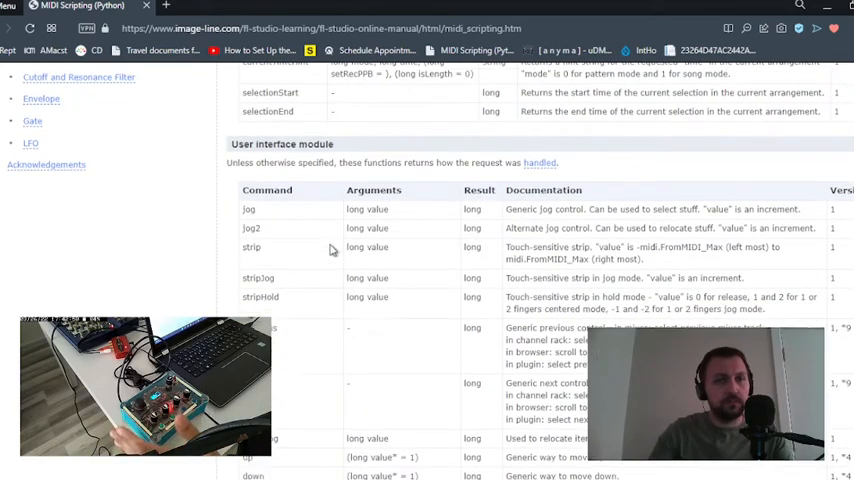